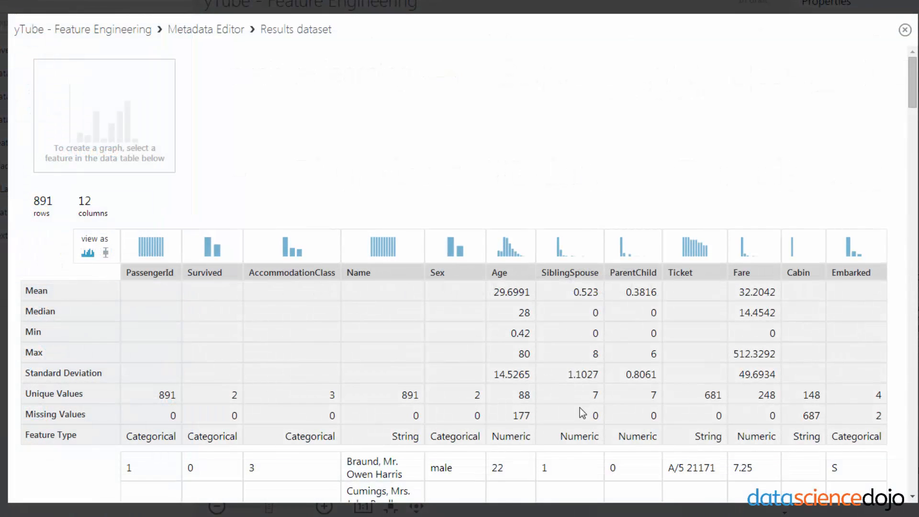
# Check the Missing Values row (Age 177, Cabin 687, Embarked 2), then close the results view.
pyautogui.scroll(-3)
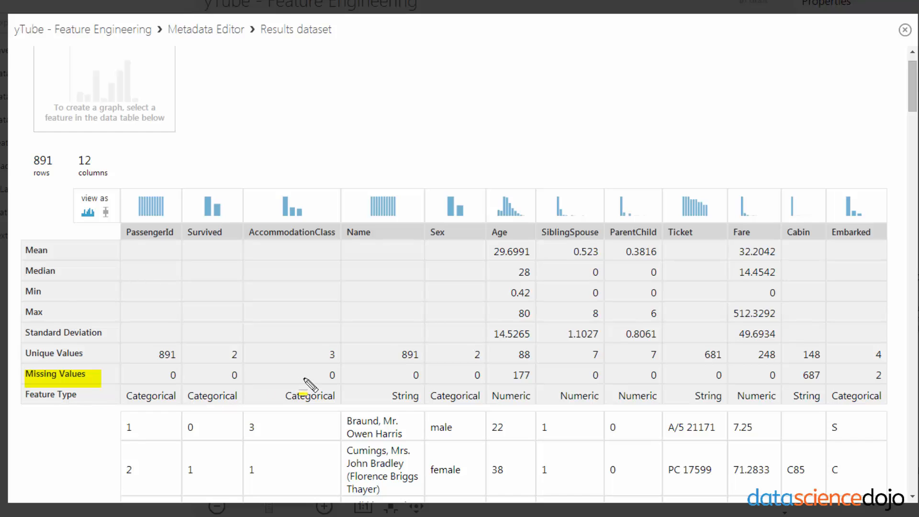
pyautogui.moveTo(519, 376)
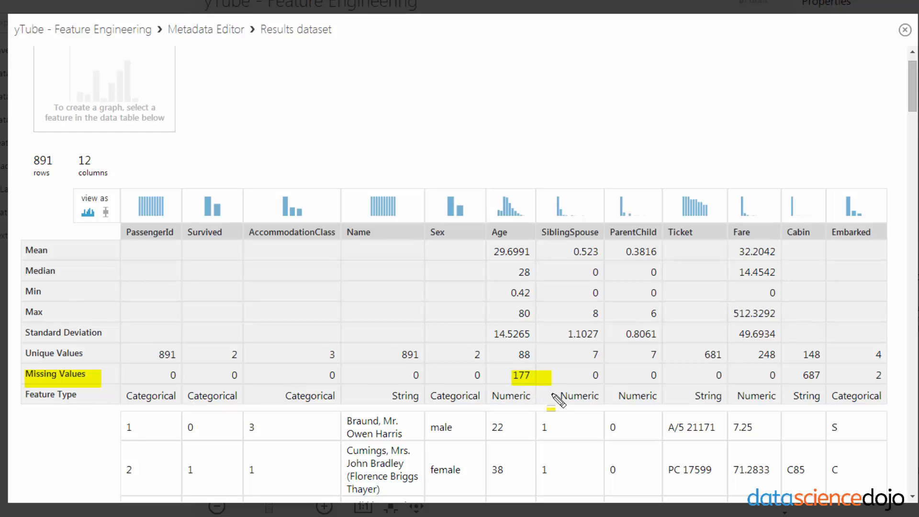
pyautogui.moveTo(507, 402)
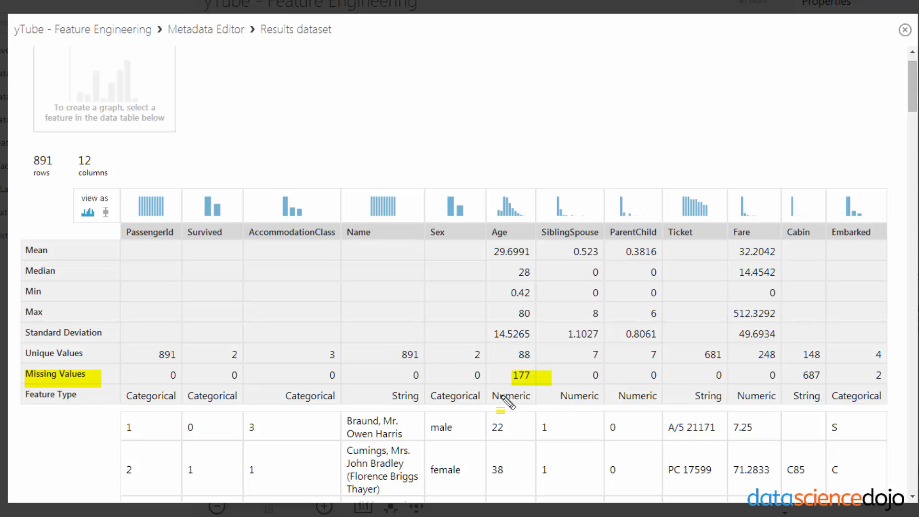
pyautogui.click(510, 396)
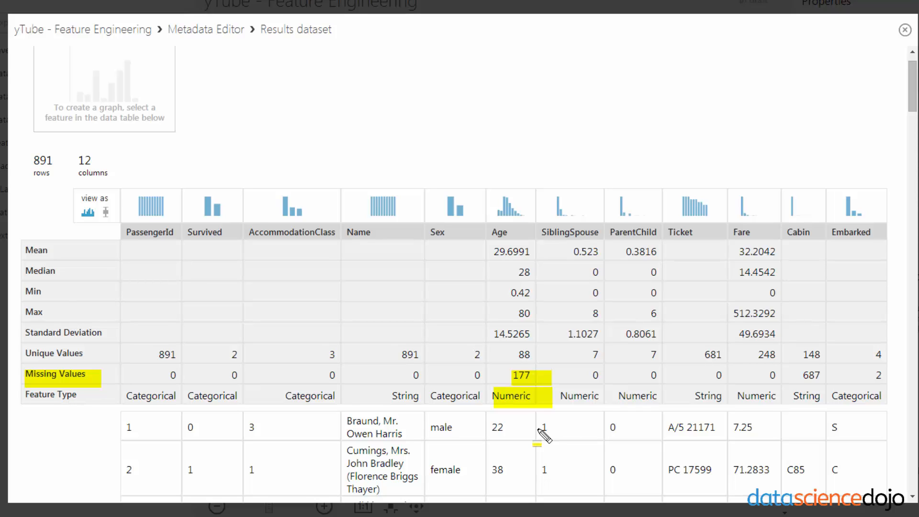
pyautogui.moveTo(578, 455)
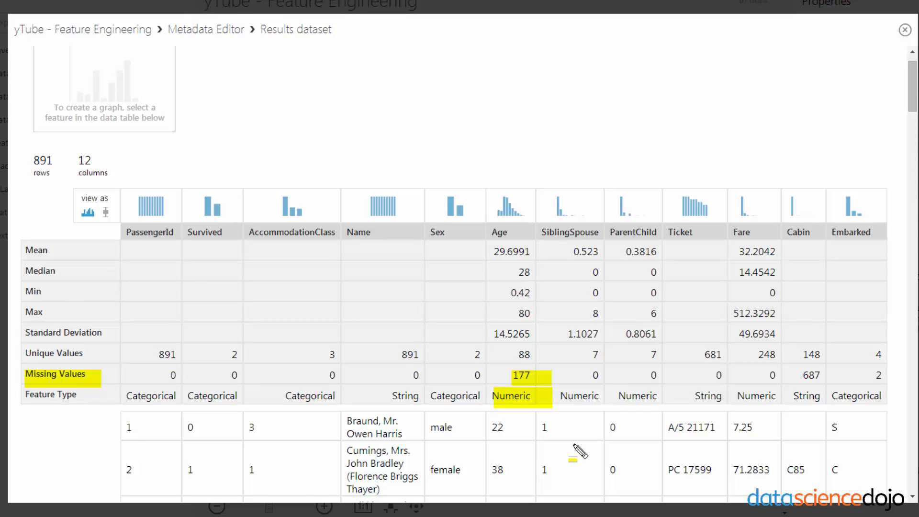
pyautogui.moveTo(577, 449)
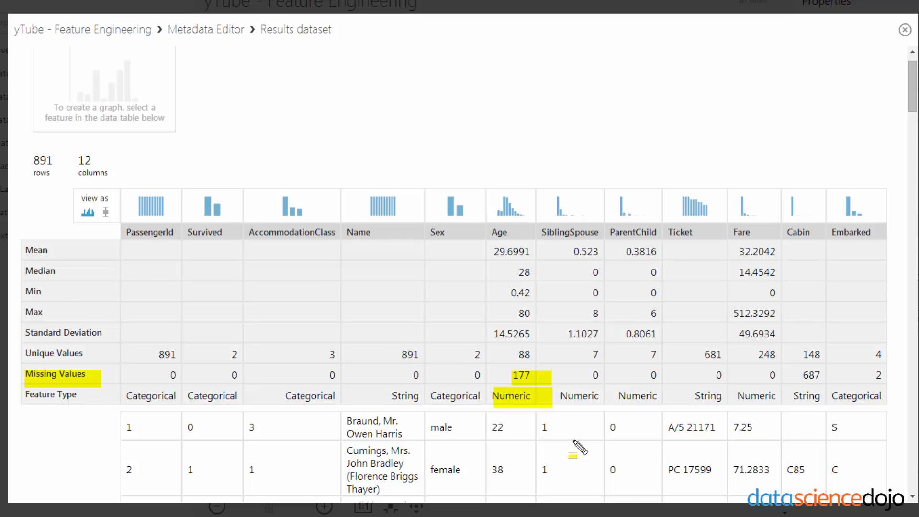
pyautogui.moveTo(803, 375)
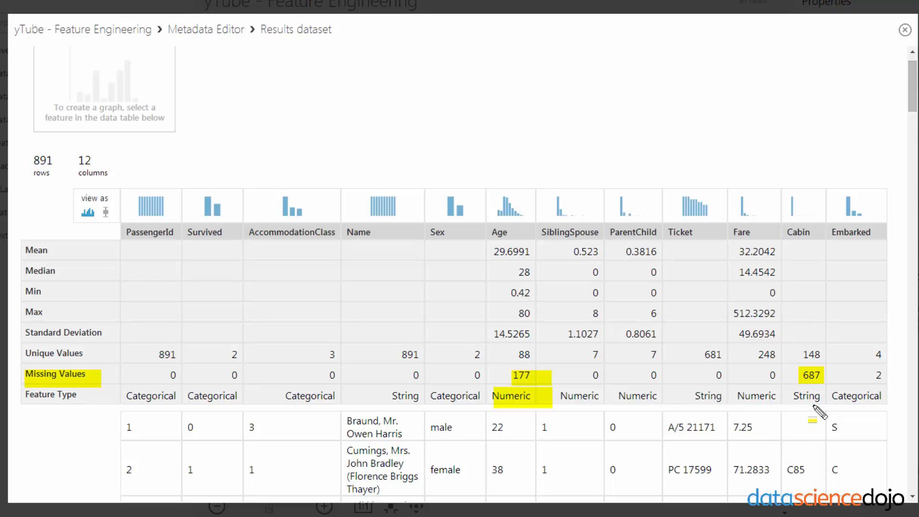
pyautogui.moveTo(818, 405)
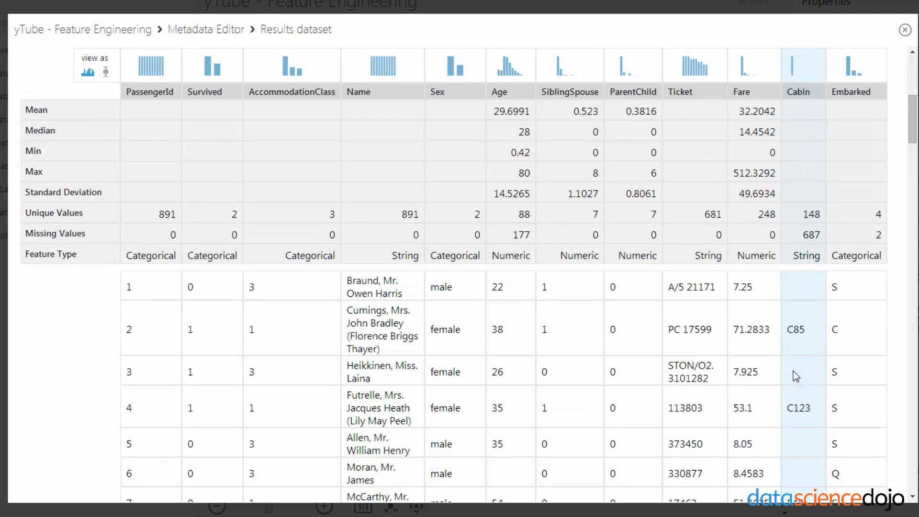
pyautogui.scroll(-3)
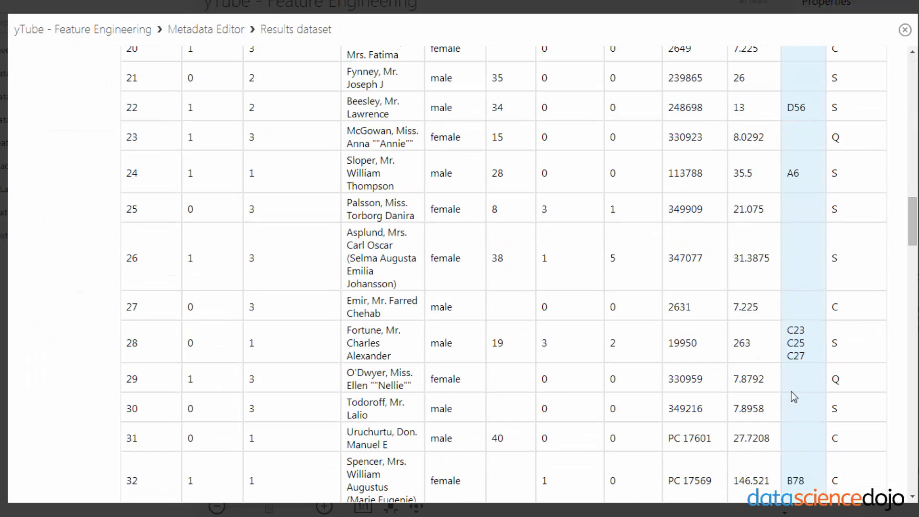
pyautogui.scroll(3)
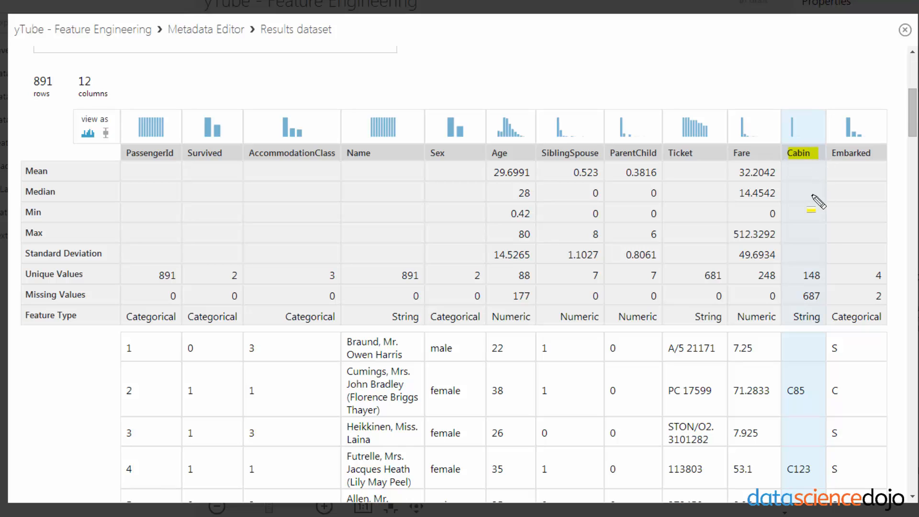
pyautogui.moveTo(848, 304)
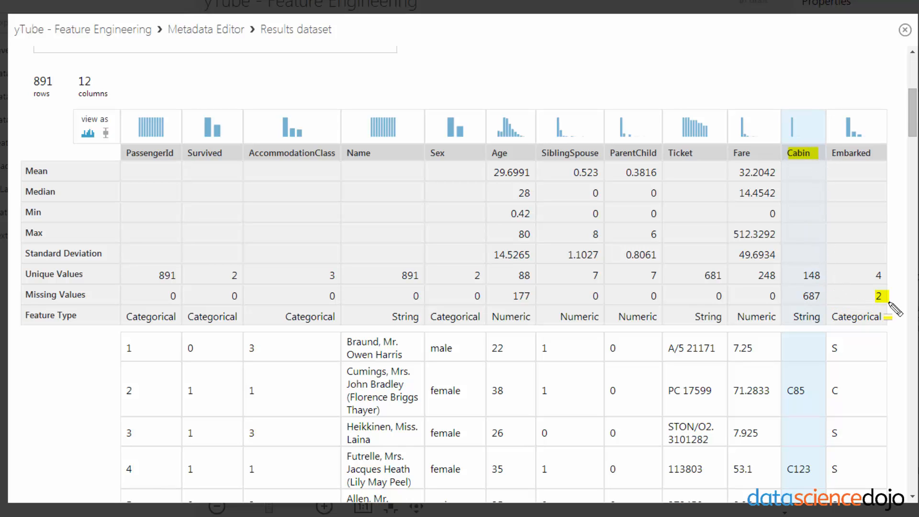
pyautogui.moveTo(847, 458)
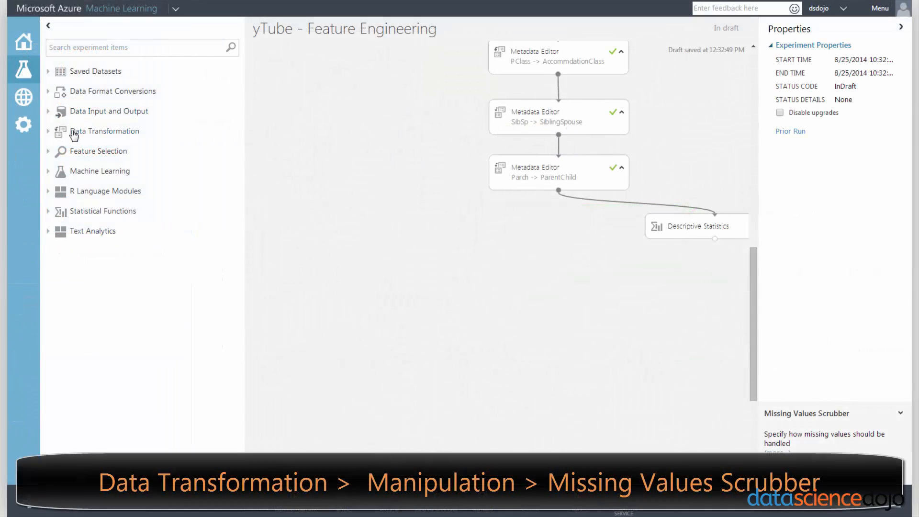
# Add two Missing Values Scrubbers from Data Transformation, both fed by the ParentChild Metadata Editor.
pyautogui.click(105, 131)
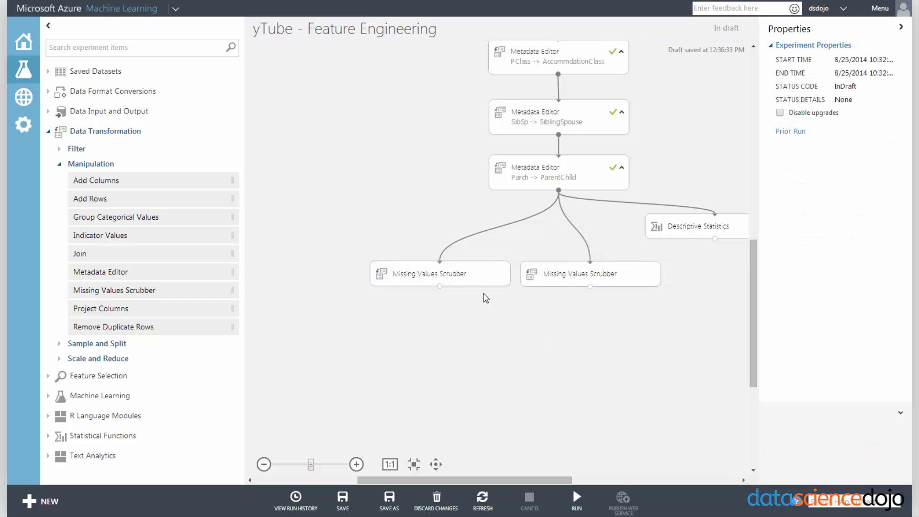
pyautogui.click(440, 274)
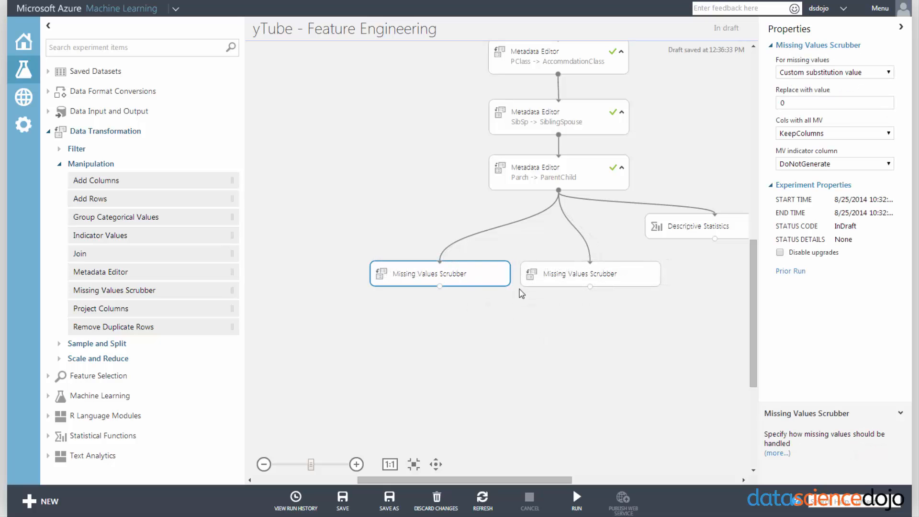
pyautogui.moveTo(554, 214)
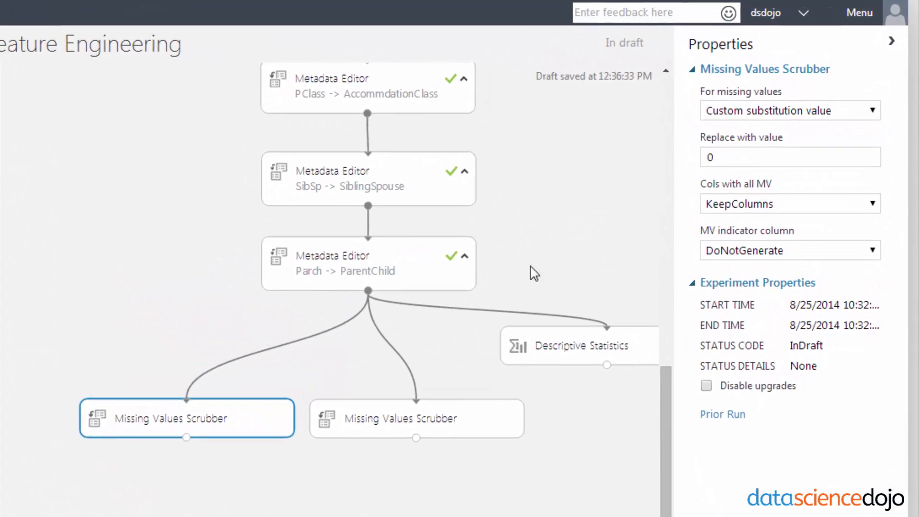
# Set the left scrubber to Replace with median and select the right scrubber.
pyautogui.click(790, 110)
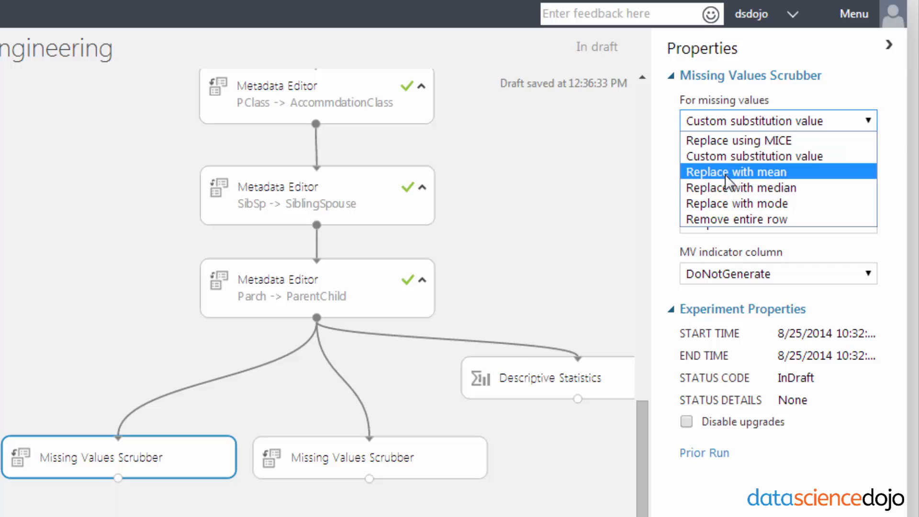
pyautogui.moveTo(719, 188)
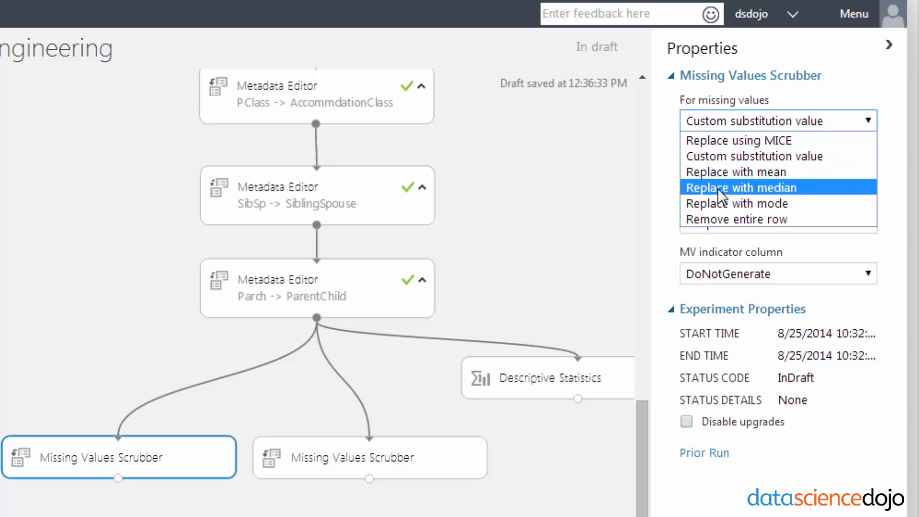
pyautogui.moveTo(736, 203)
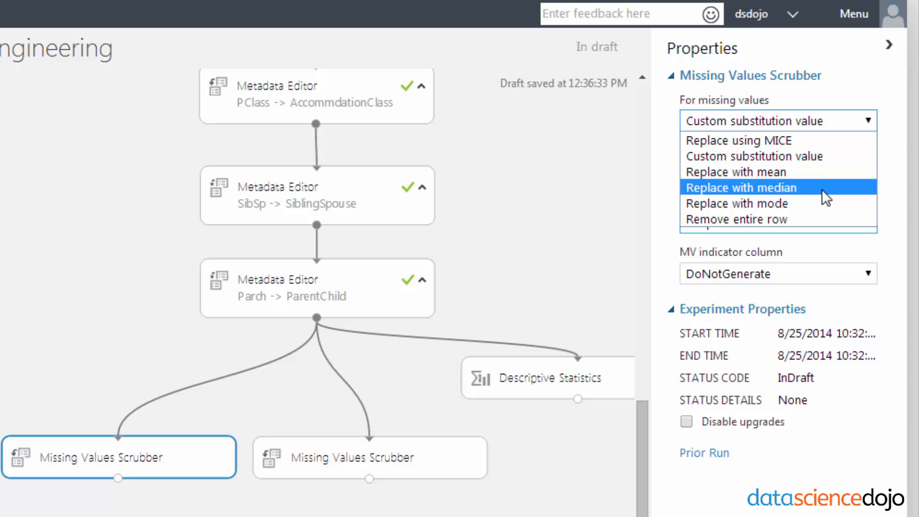
pyautogui.click(741, 187)
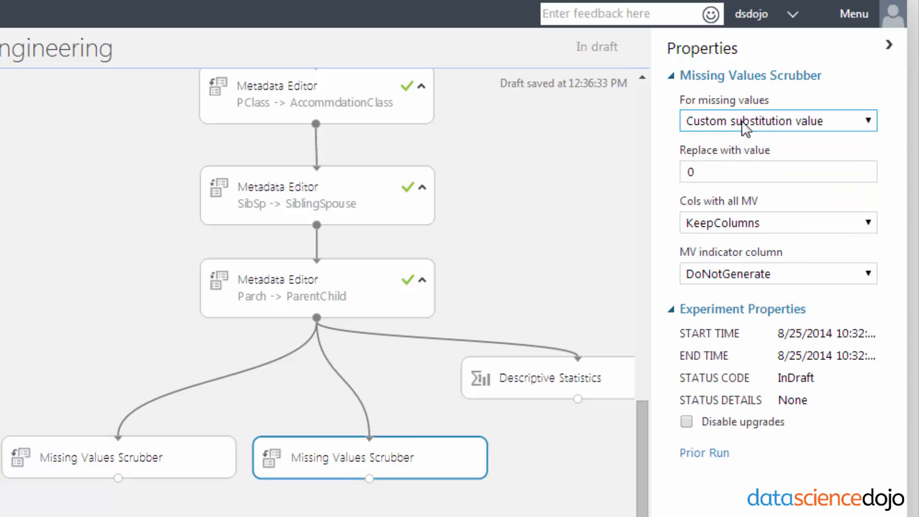
pyautogui.click(778, 121)
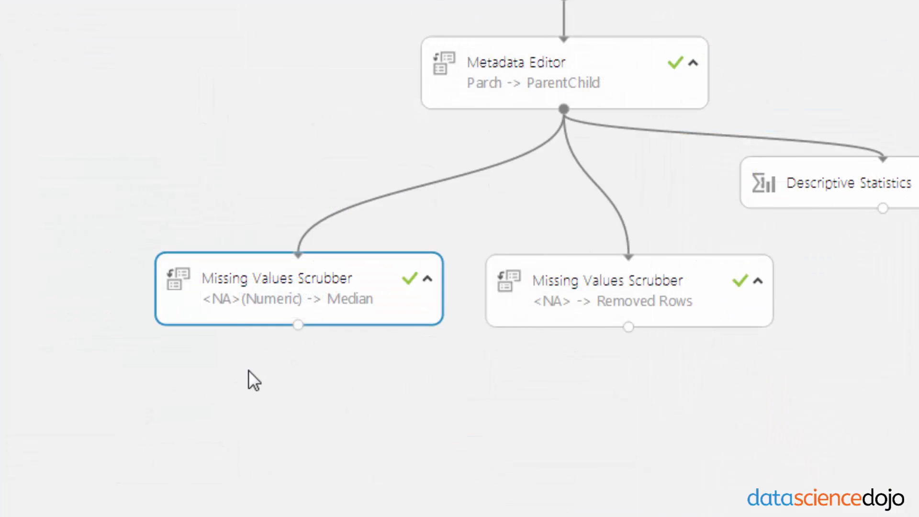
pyautogui.moveTo(202, 309)
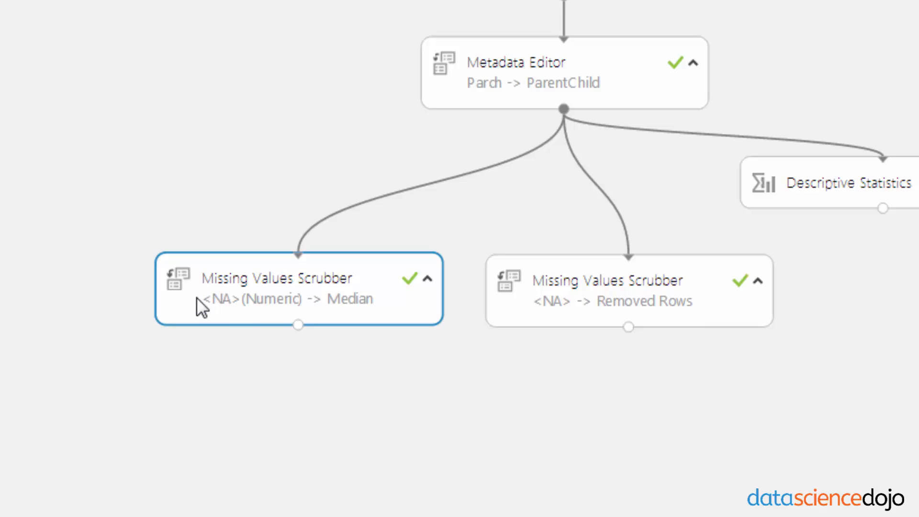
pyautogui.moveTo(351, 298)
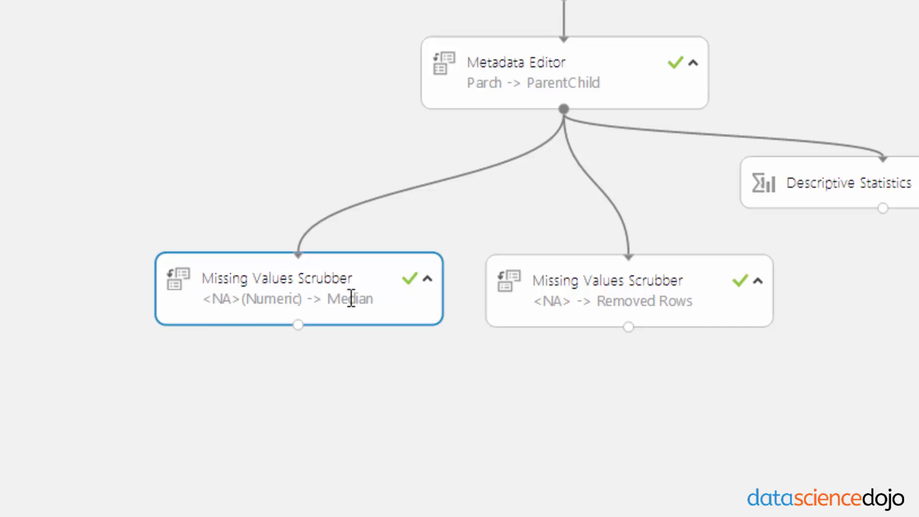
pyautogui.moveTo(616, 327)
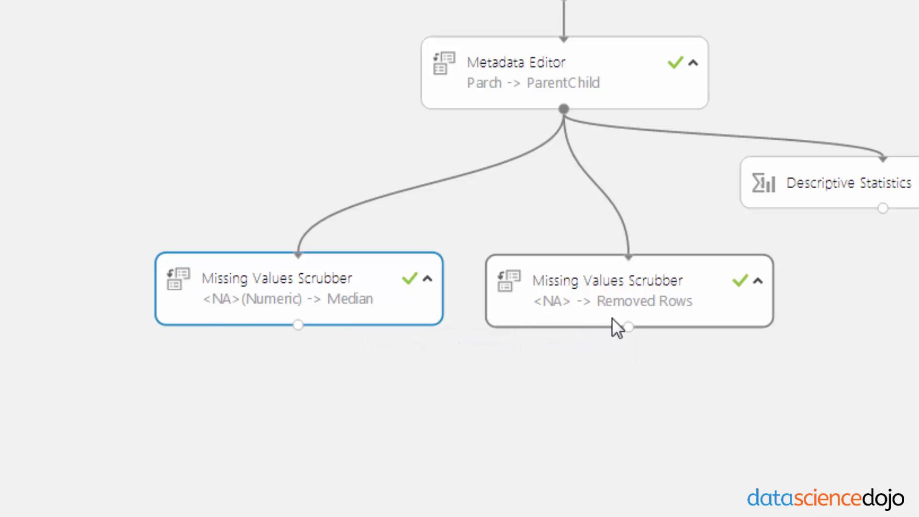
pyautogui.moveTo(627, 327)
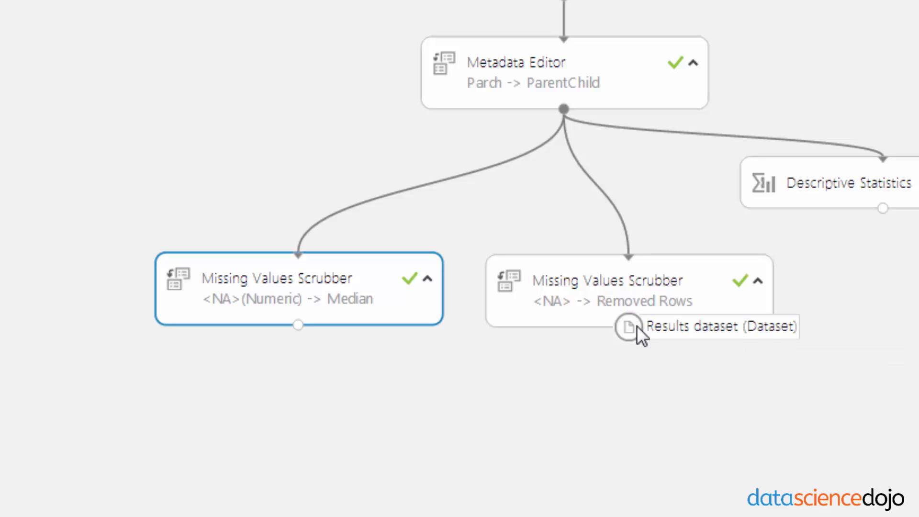
pyautogui.moveTo(637, 346)
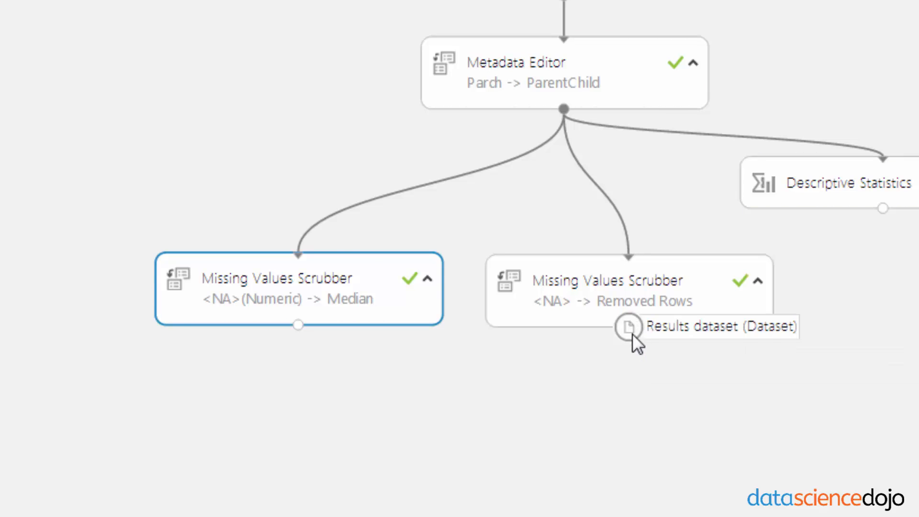
# Open the output port options of the Removed Rows scrubber.
pyautogui.click(629, 326)
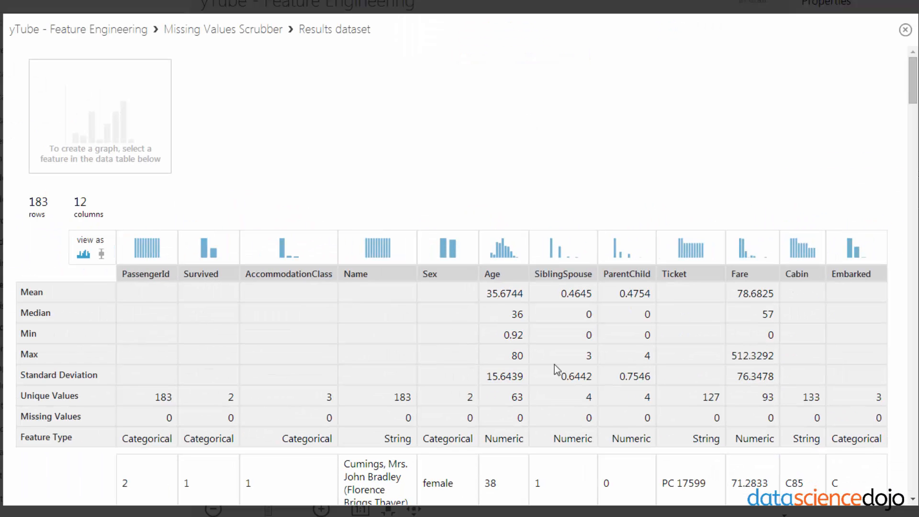
pyautogui.moveTo(24, 202)
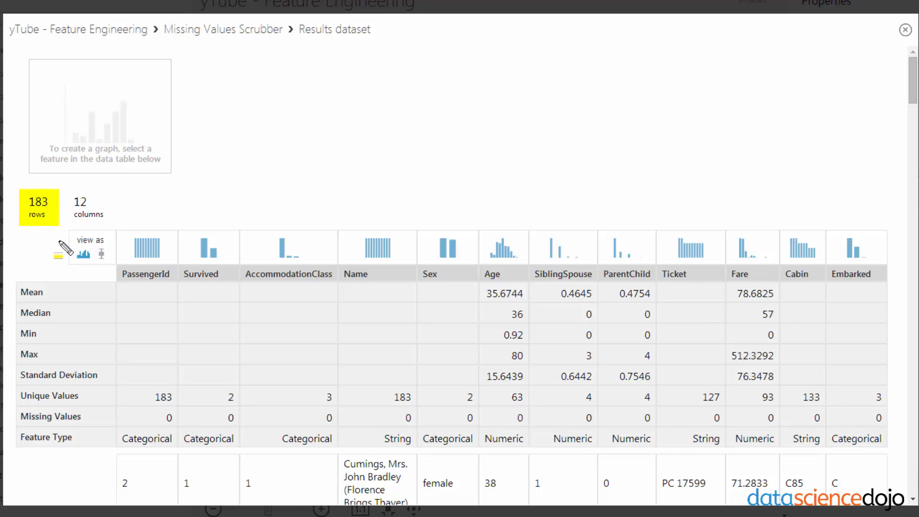
pyautogui.moveTo(80, 268)
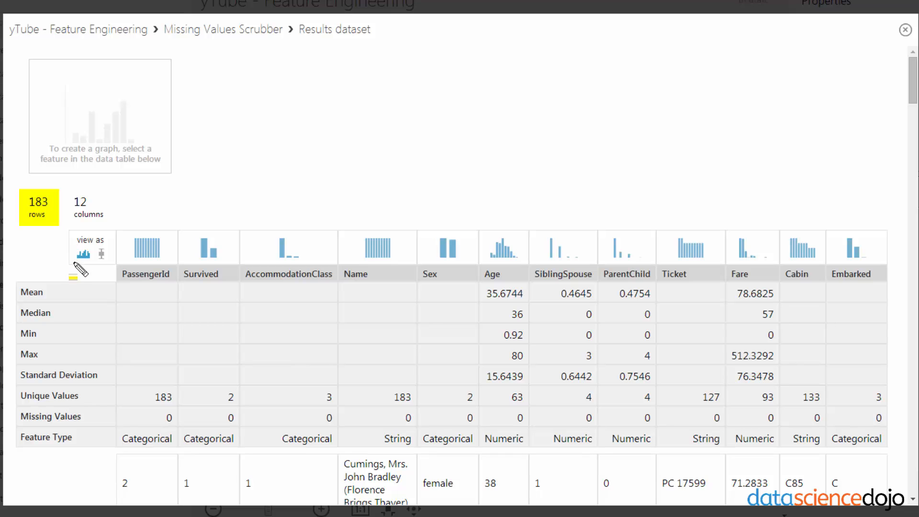
pyautogui.moveTo(101, 256)
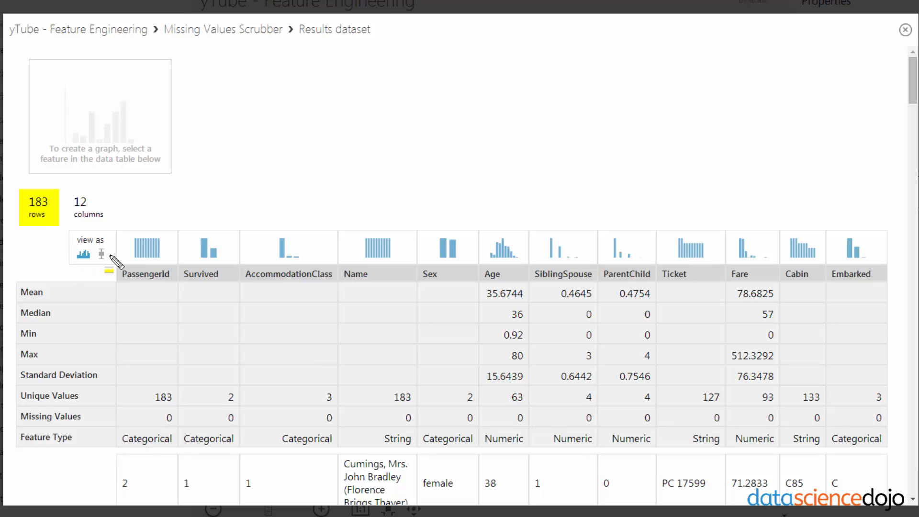
# Check the Removed Rows output (183 rows, 12 columns, no missing values), then close it.
pyautogui.scroll(-3)
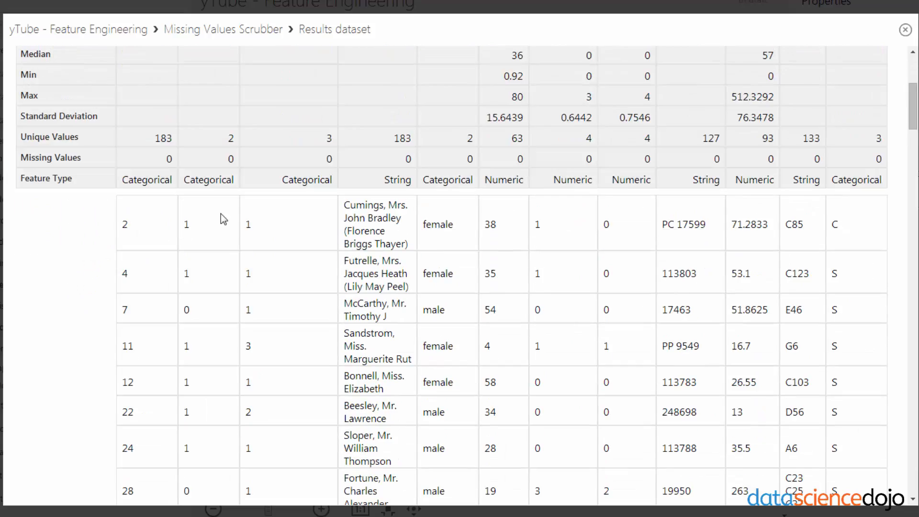
pyautogui.scroll(3)
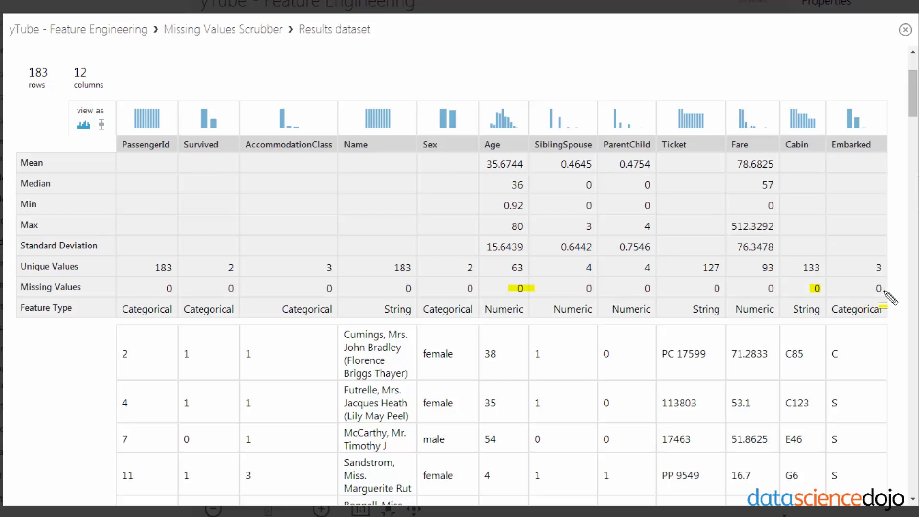
pyautogui.moveTo(874, 285)
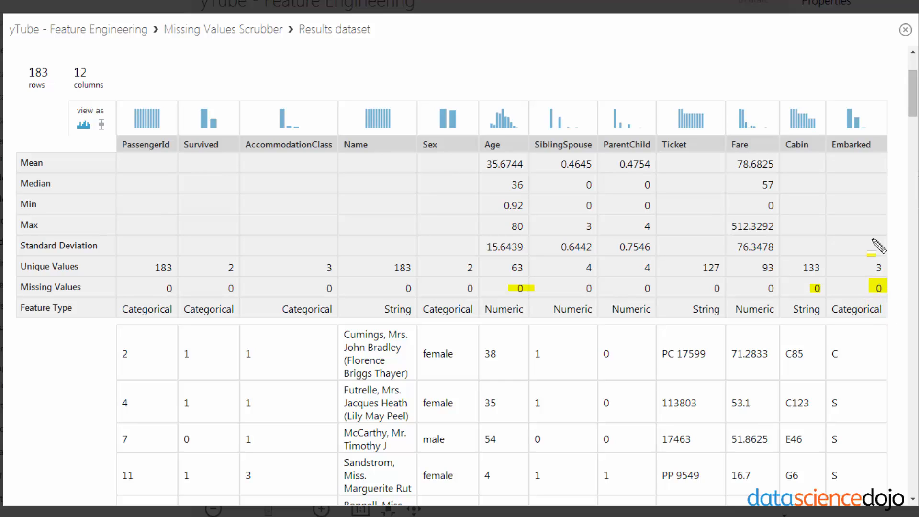
pyautogui.click(905, 29)
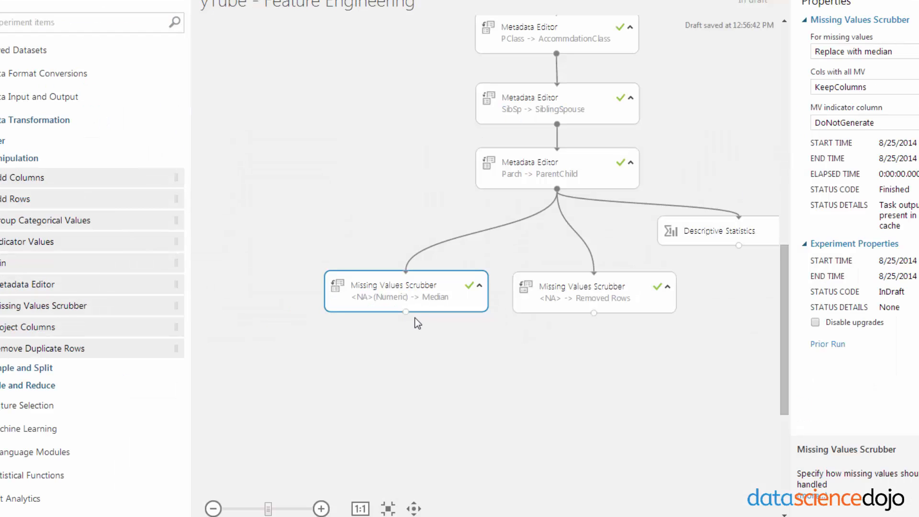
# Visualize the median scrubber's output: 891 rows, Age complete, Cabin 687 and Embarked 2 missing.
pyautogui.rightClick(407, 313)
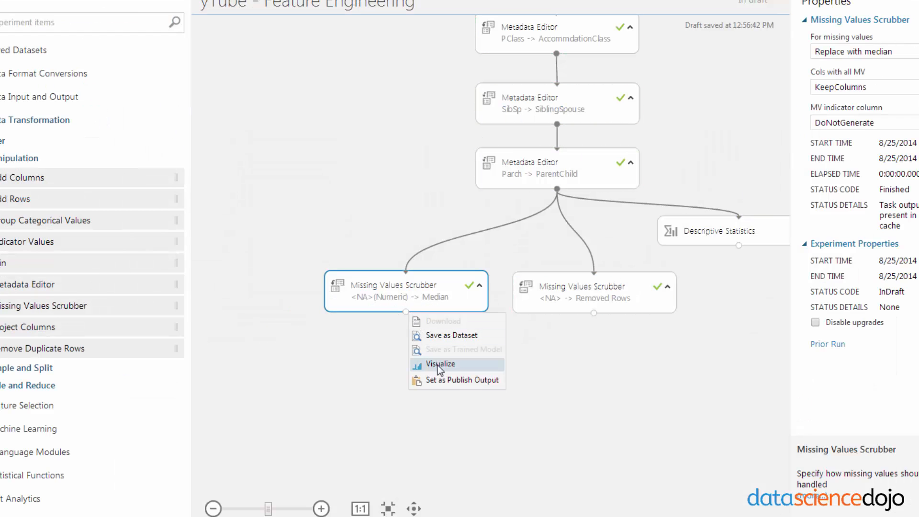
pyautogui.click(441, 364)
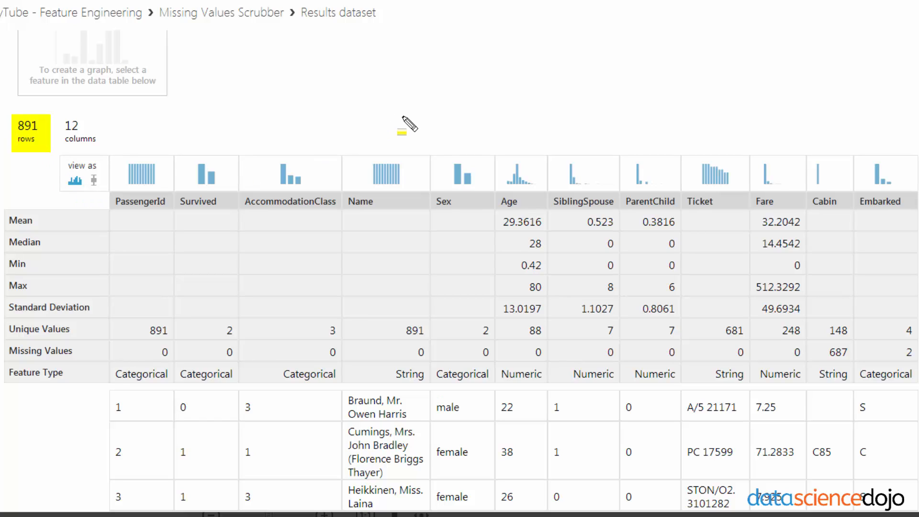
pyautogui.moveTo(562, 389)
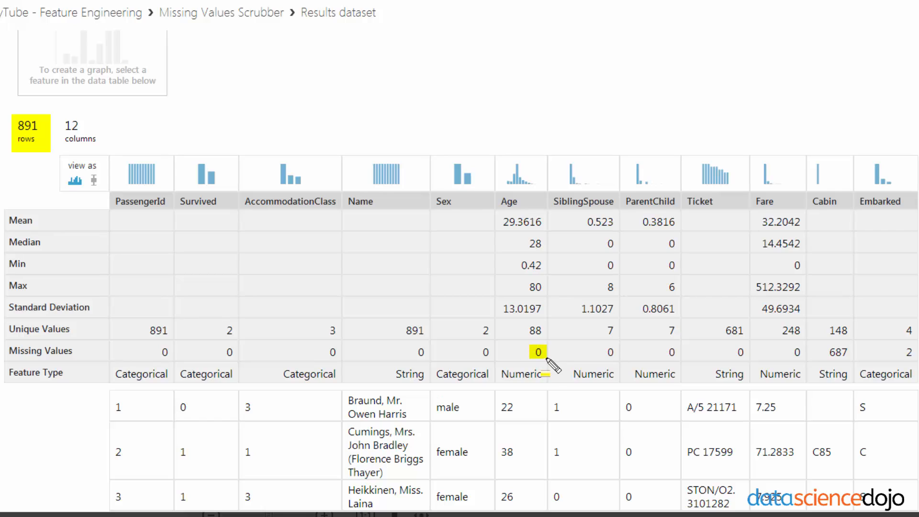
pyautogui.moveTo(549, 374)
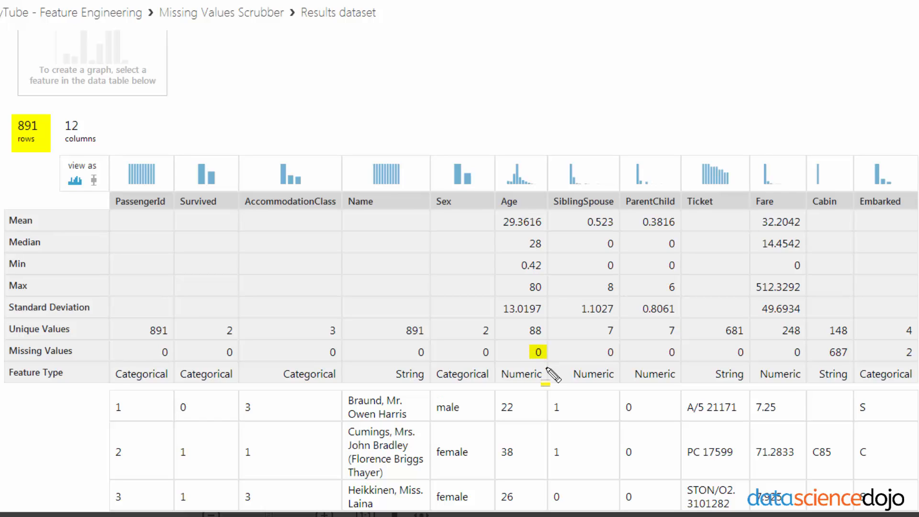
pyautogui.moveTo(836, 361)
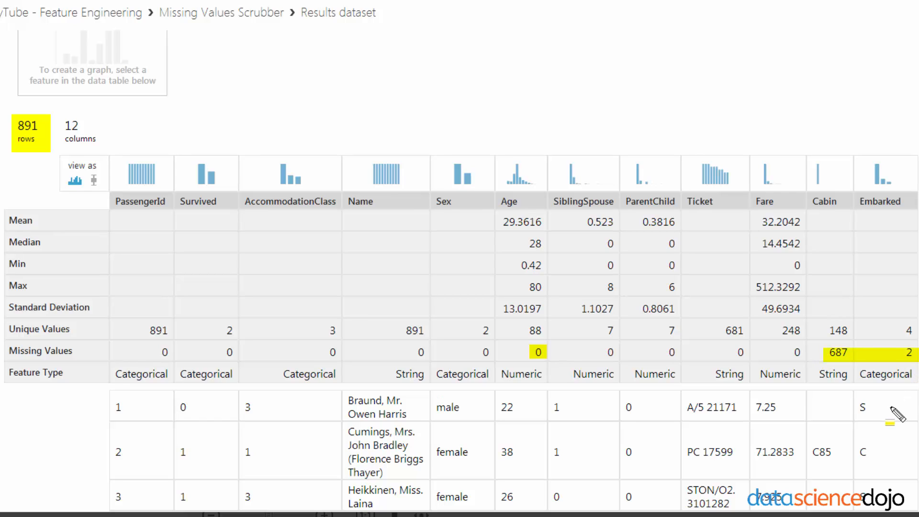
pyautogui.moveTo(895, 385)
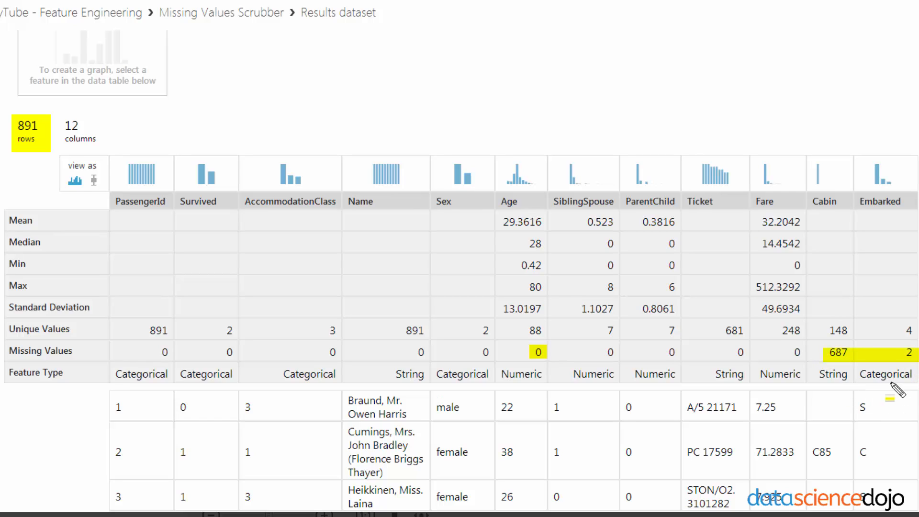
pyautogui.moveTo(707, 408)
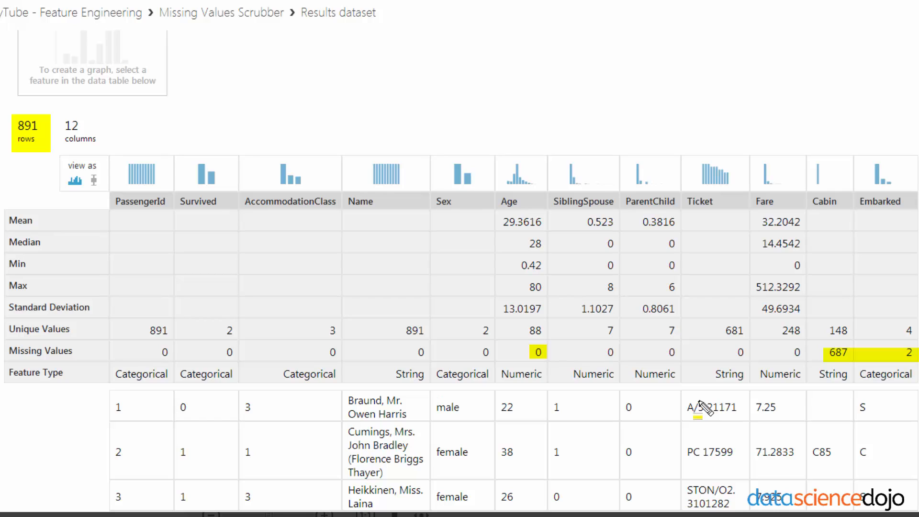
pyautogui.moveTo(678, 424)
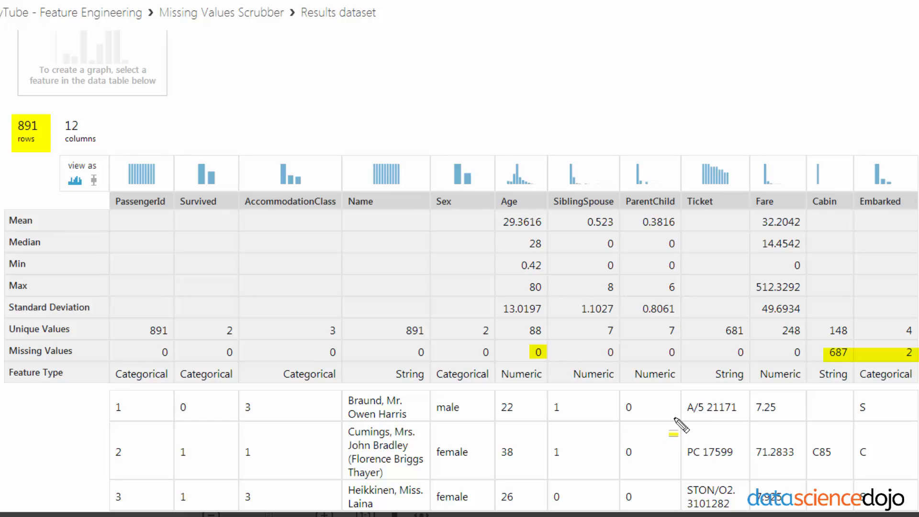
pyautogui.moveTo(642, 390)
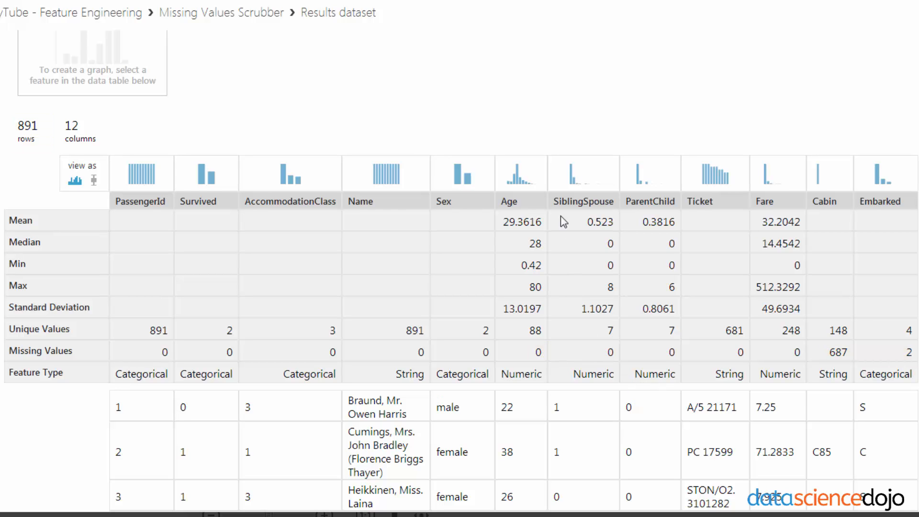
# Delete the Removed Rows scrubber and confirm the median scrubber stays on Replace with median.
pyautogui.click(520, 173)
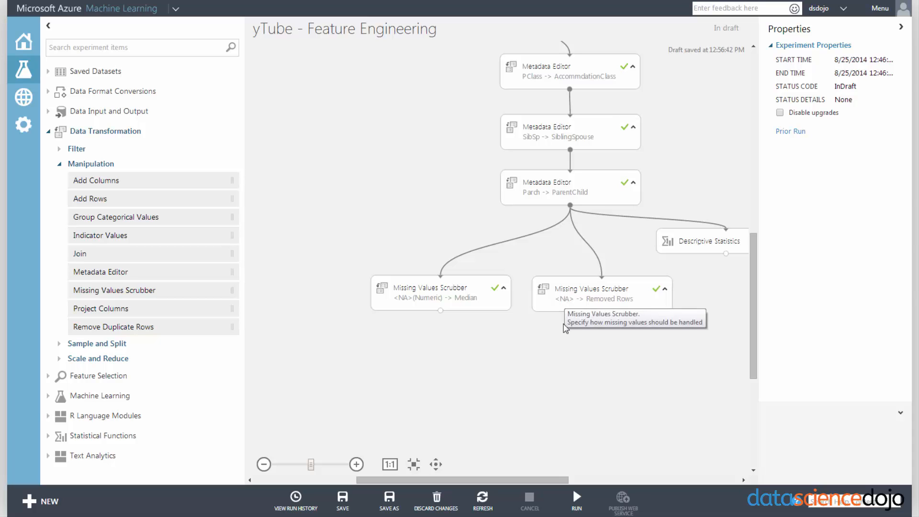
pyautogui.moveTo(591, 288)
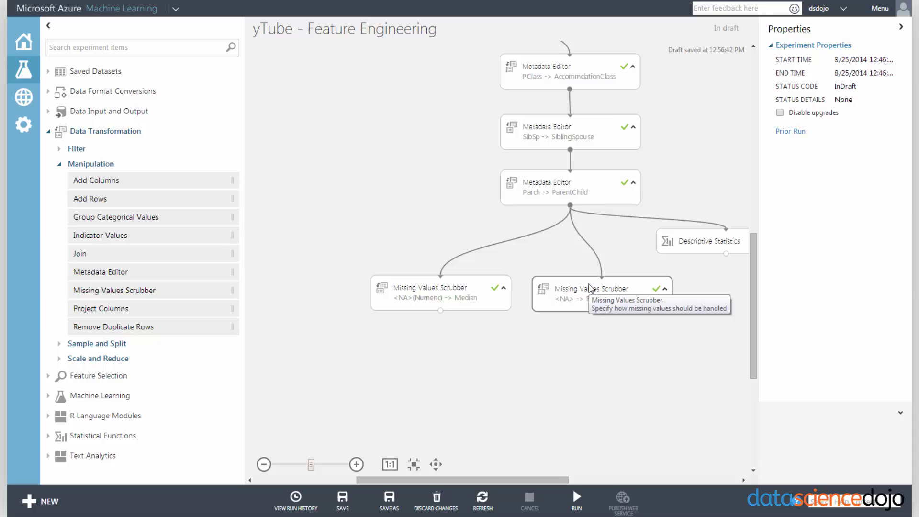
pyautogui.click(601, 288)
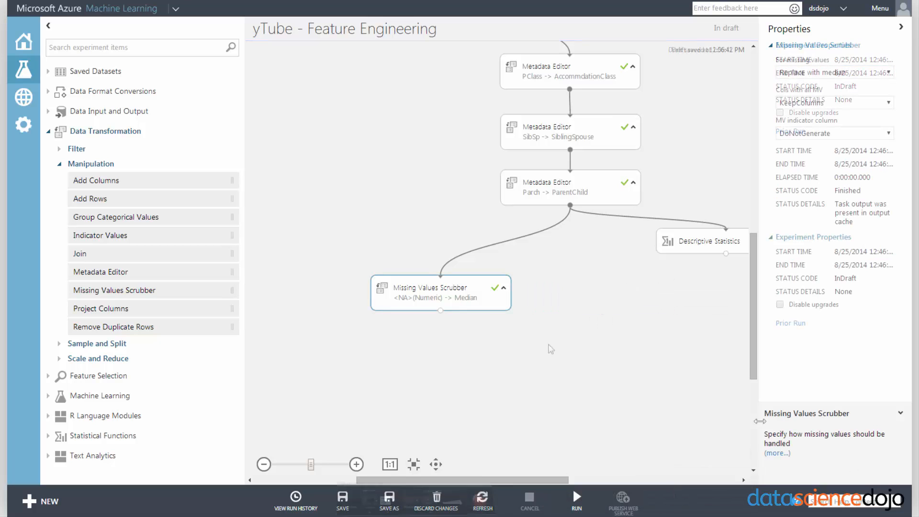
pyautogui.click(441, 293)
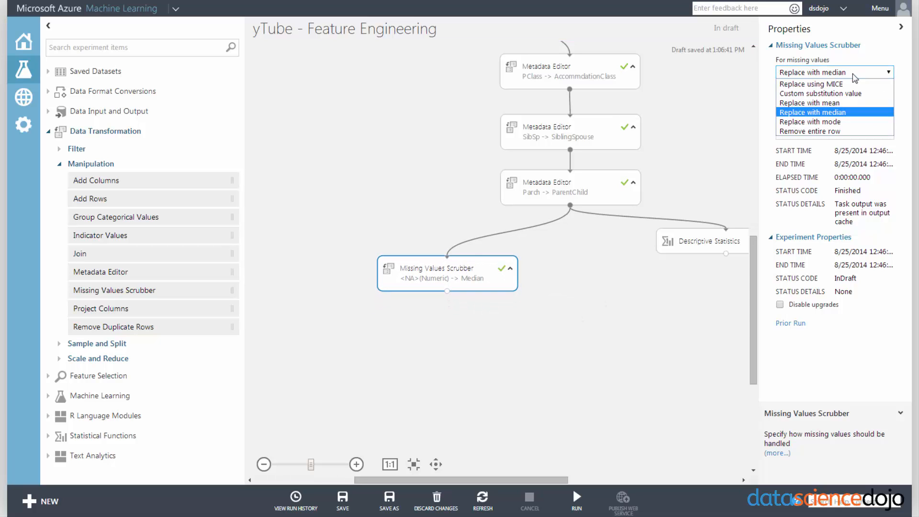
pyautogui.moveTo(811, 121)
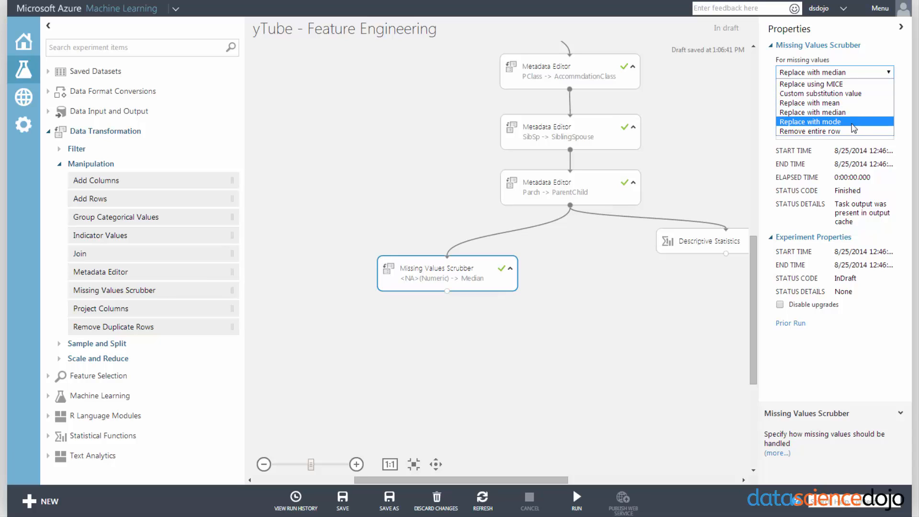
pyautogui.moveTo(821, 112)
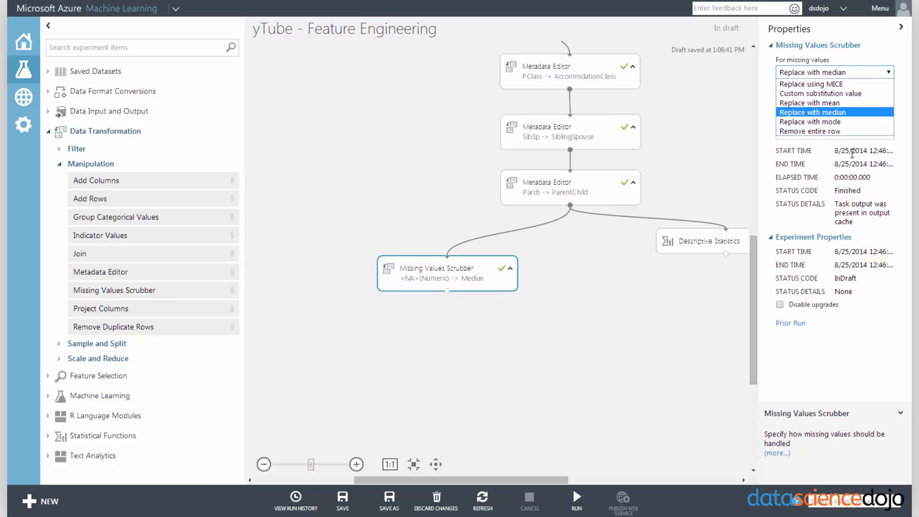
pyautogui.click(813, 112)
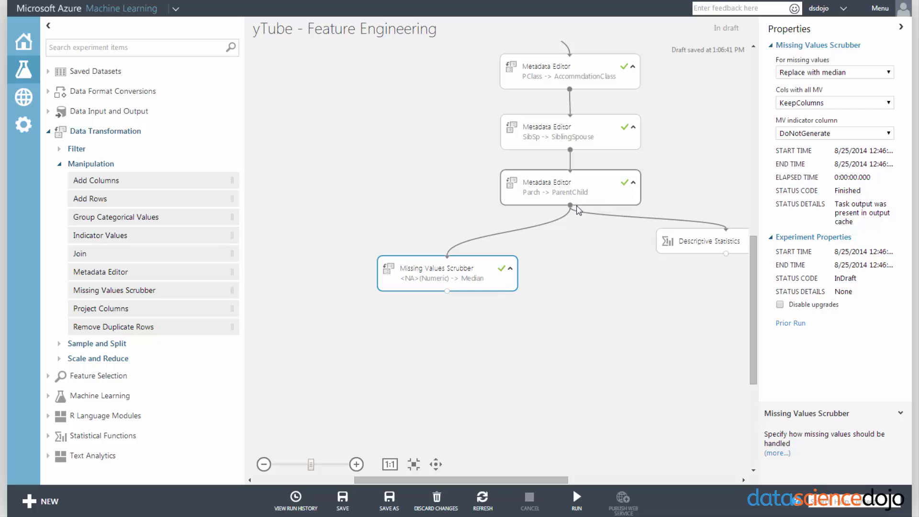
# Visualize the ParentChild Metadata Editor output: 891 rows and 12 columns with statistics.
pyautogui.rightClick(569, 209)
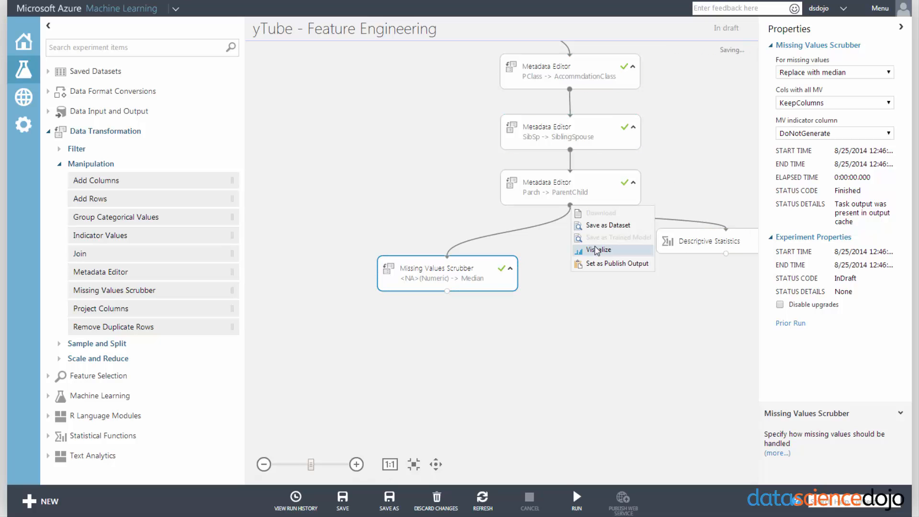
pyautogui.click(598, 250)
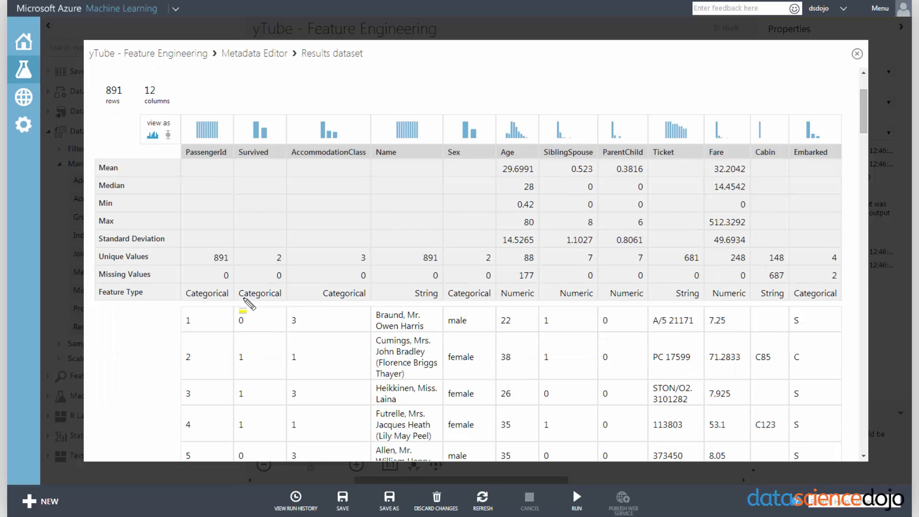
pyautogui.click(259, 292)
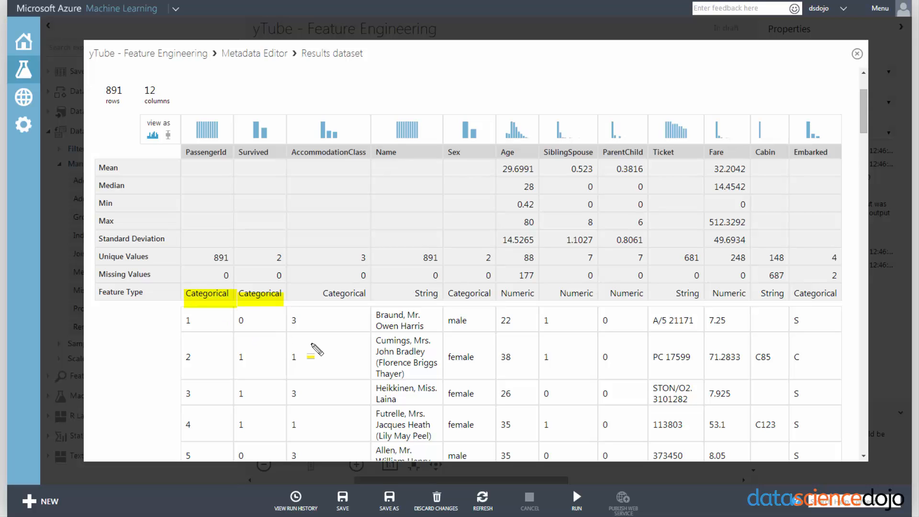
pyautogui.moveTo(216, 276)
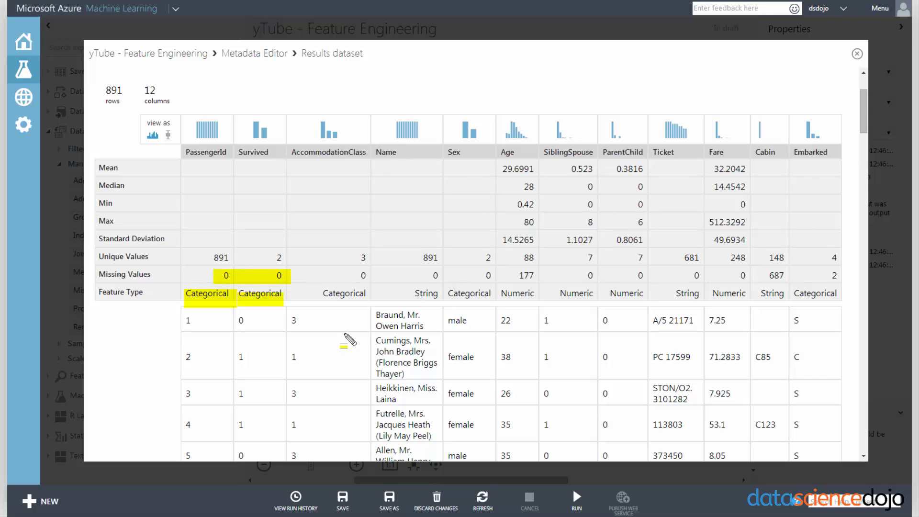
pyautogui.moveTo(823, 69)
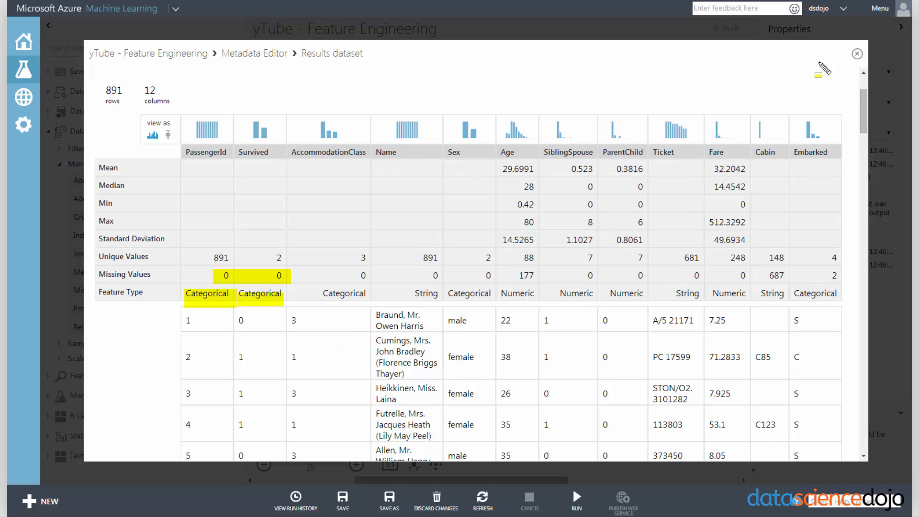
pyautogui.moveTo(862, 68)
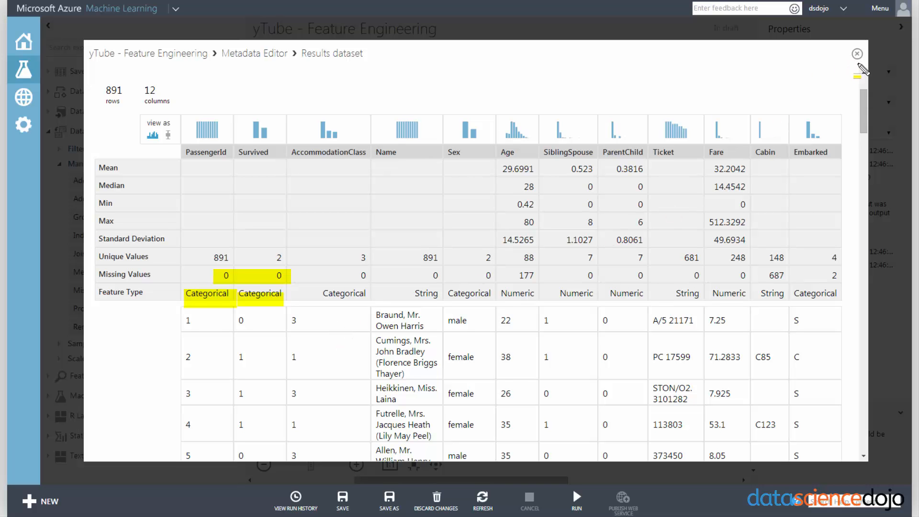
# Close the Metadata Editor results and reopen the median scrubber's output: Age complete, Cabin 687 missing.
pyautogui.click(857, 53)
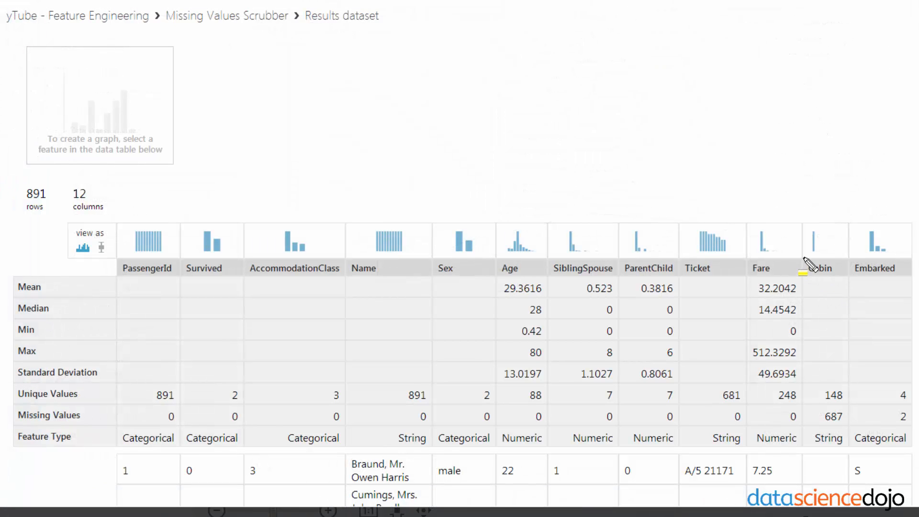
pyautogui.click(820, 269)
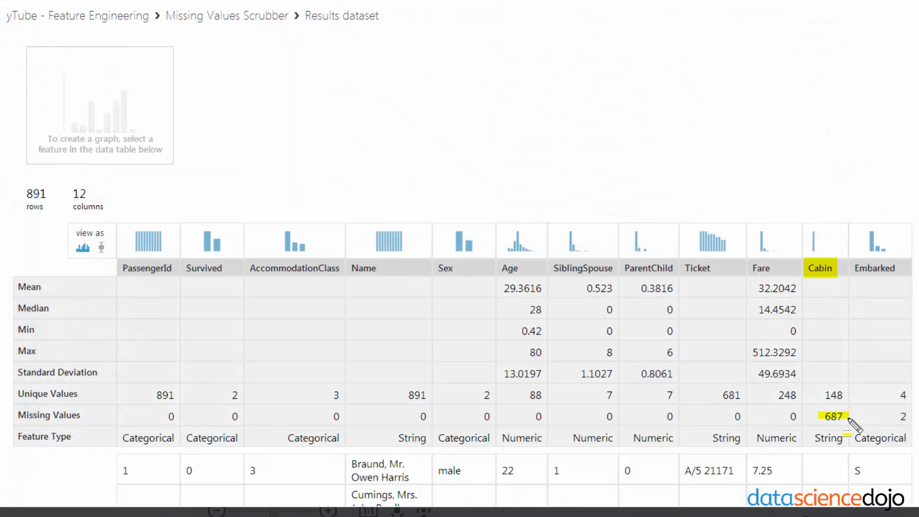
pyautogui.moveTo(760, 485)
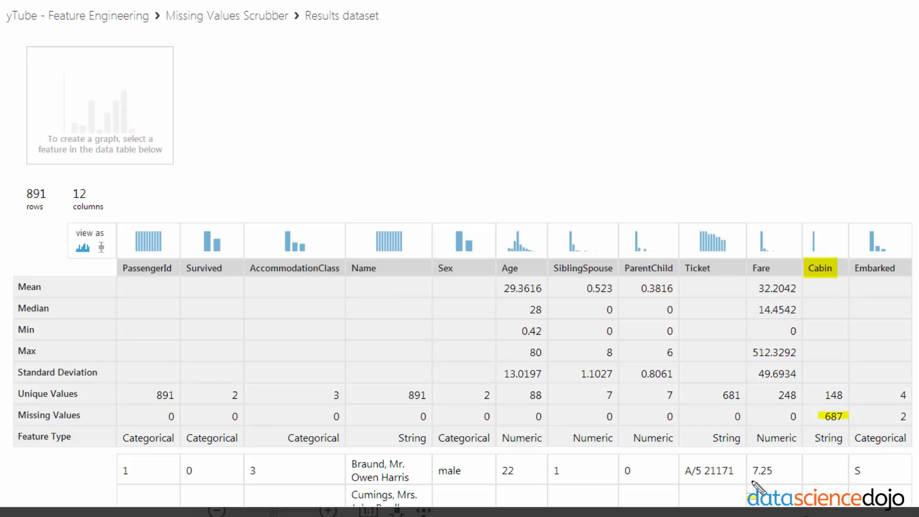
pyautogui.moveTo(797, 469)
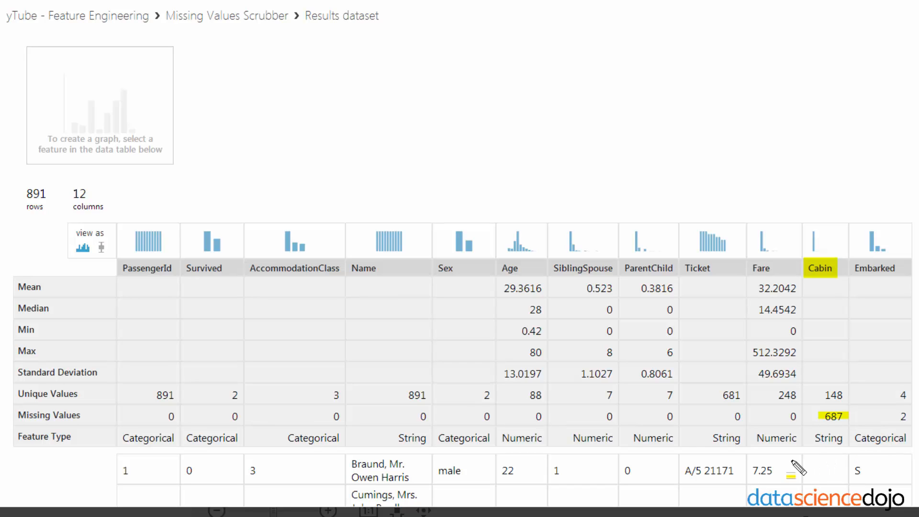
pyautogui.moveTo(726, 484)
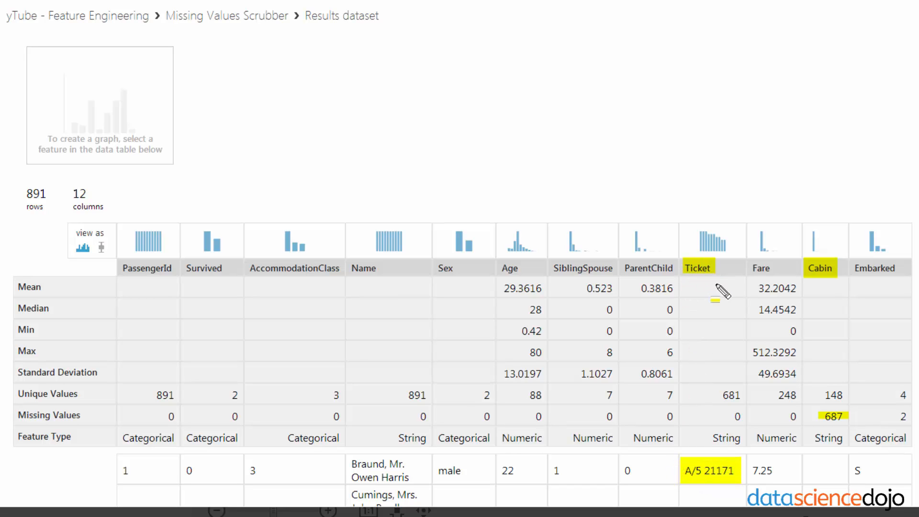
pyautogui.moveTo(427, 486)
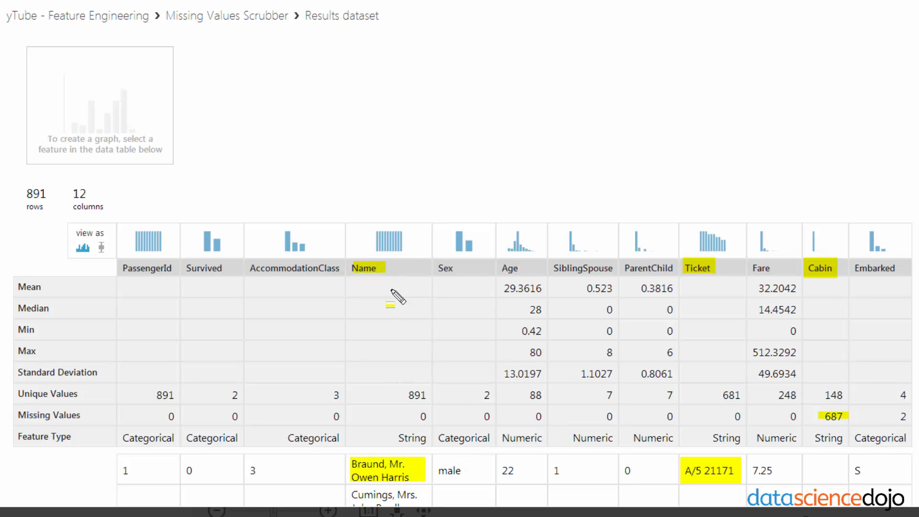
pyautogui.moveTo(217, 317)
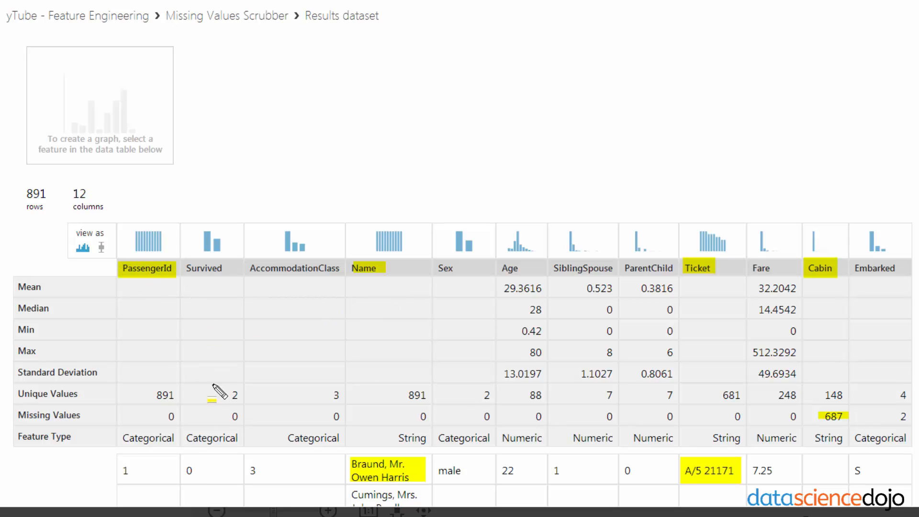
pyautogui.moveTo(734, 405)
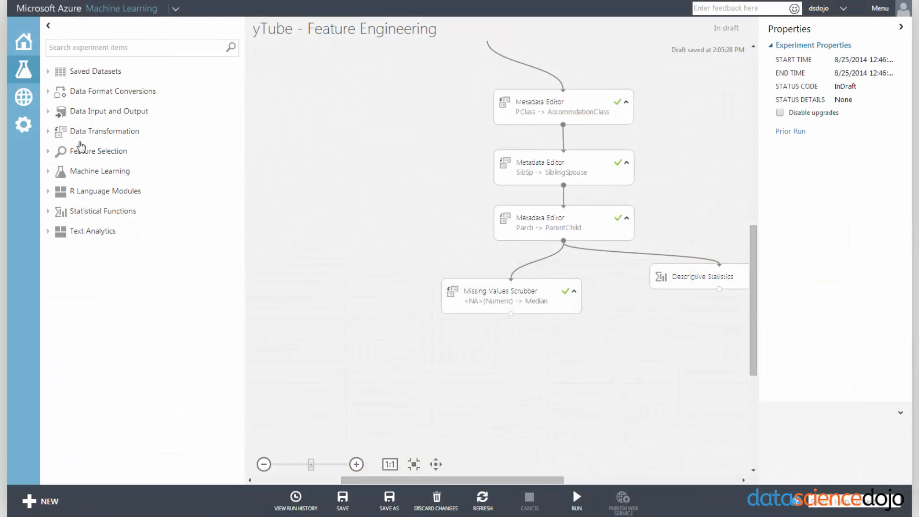
# Add Project Columns from Data Transformation > Manipulation, fed by the median scrubber.
pyautogui.click(105, 131)
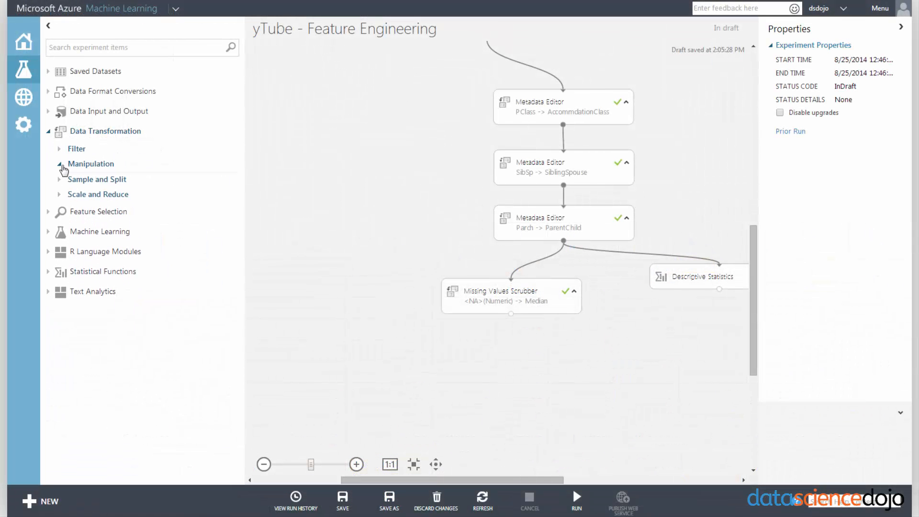
pyautogui.click(91, 163)
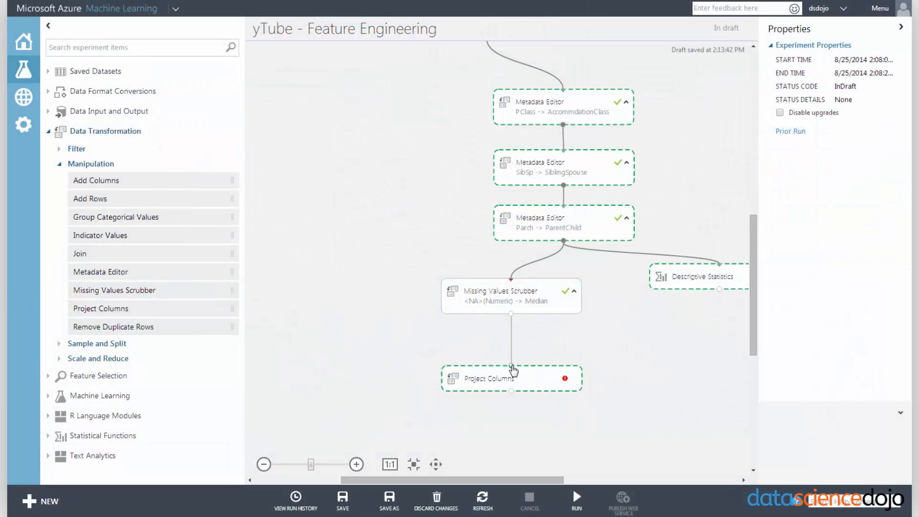
pyautogui.click(510, 378)
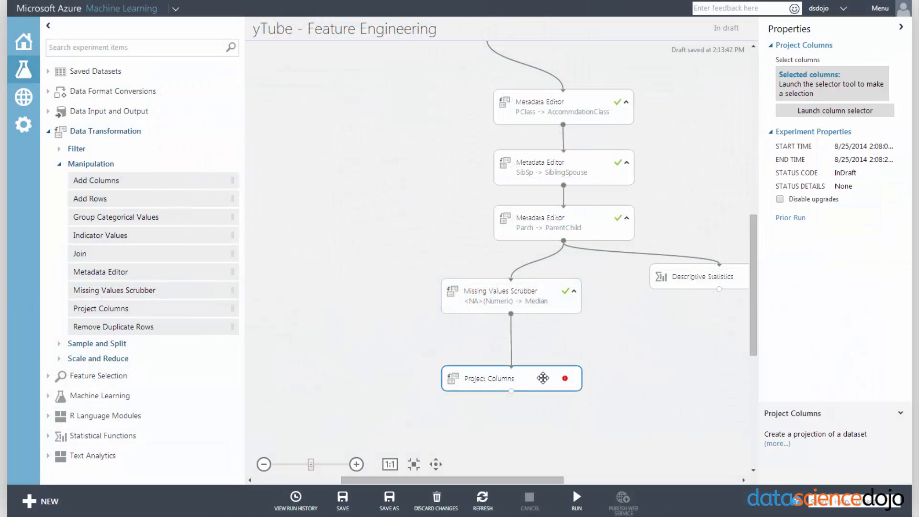
pyautogui.moveTo(546, 381)
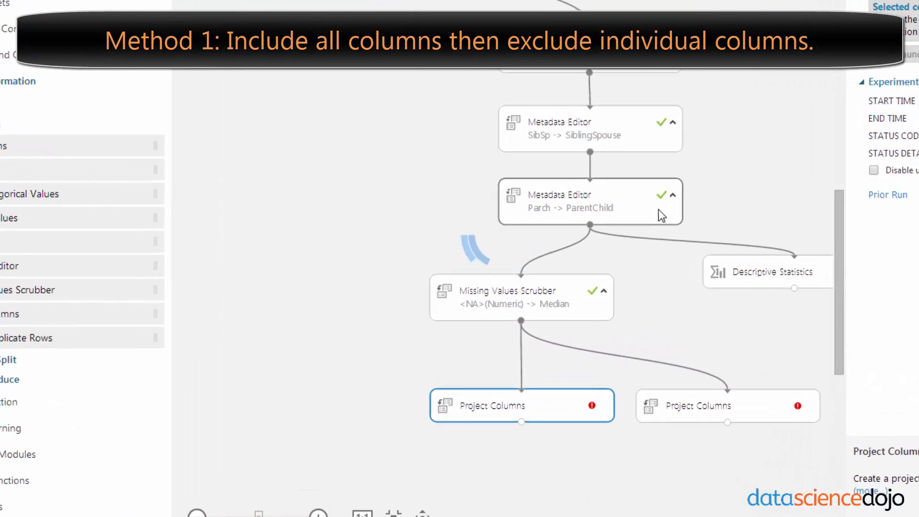
# In the first Project Columns selector, begin with all columns and exclude PassengerId plus more columns.
pyautogui.click(339, 178)
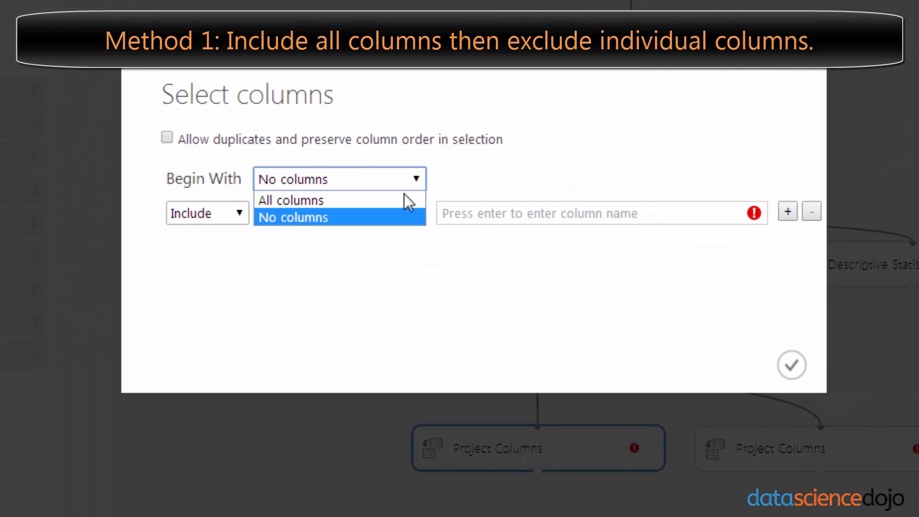
pyautogui.click(291, 200)
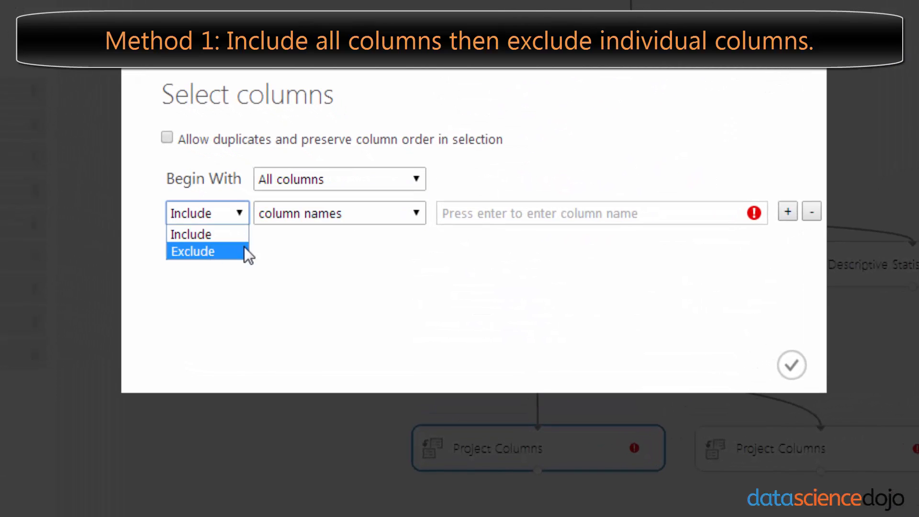
pyautogui.click(193, 251)
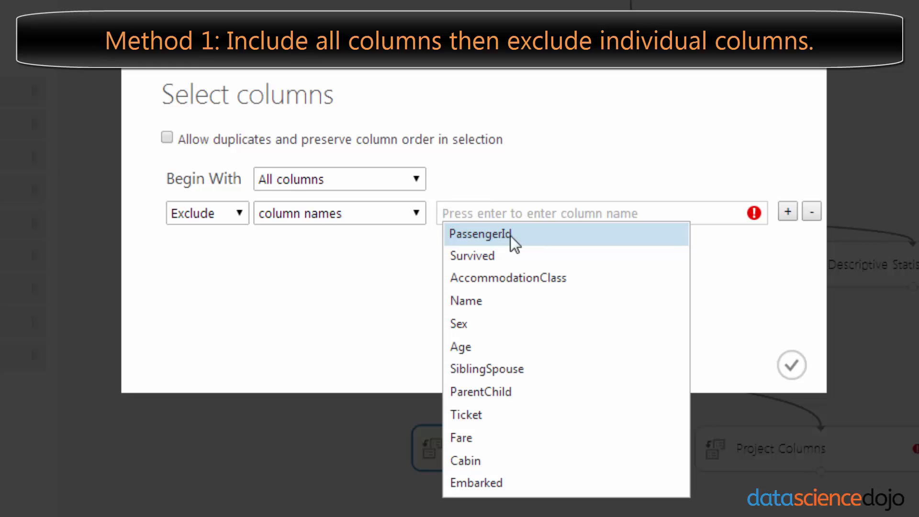
pyautogui.click(481, 234)
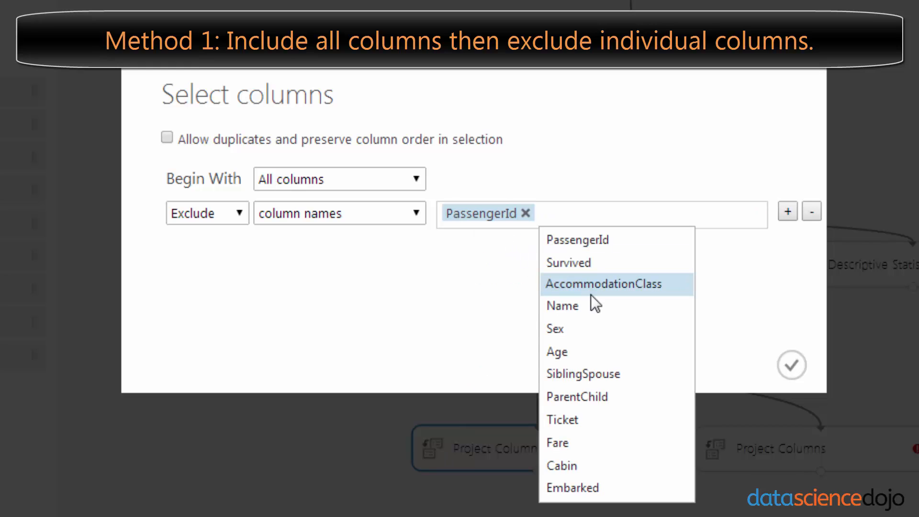
pyautogui.click(562, 305)
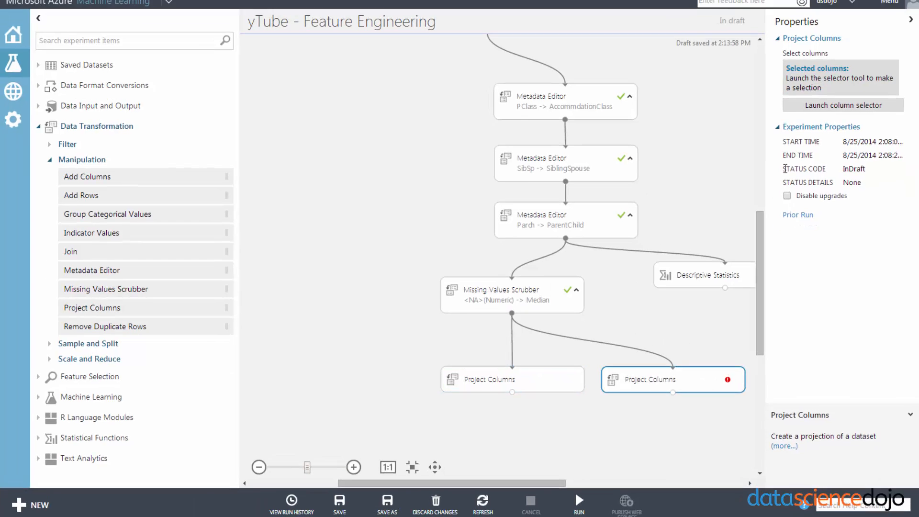
# Include Survived, Sex, Age and the other wanted columns in the second Project Columns.
pyautogui.click(843, 105)
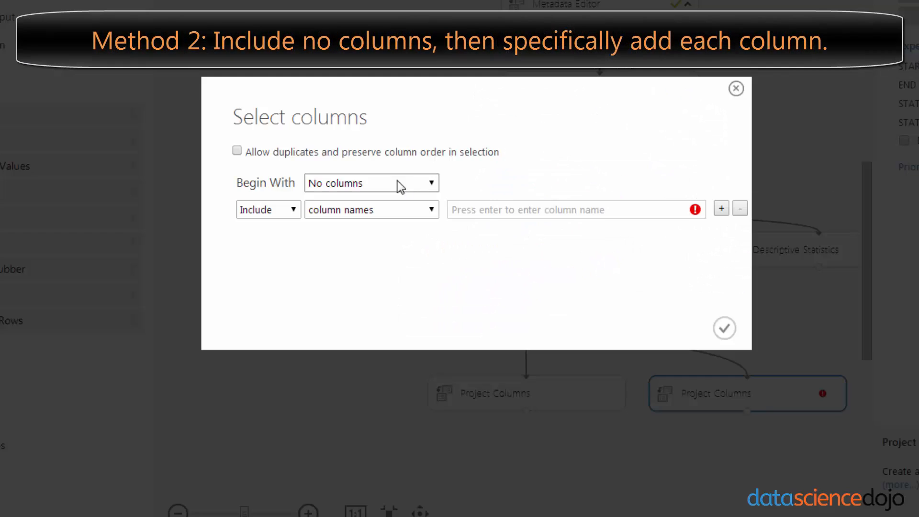
pyautogui.click(575, 210)
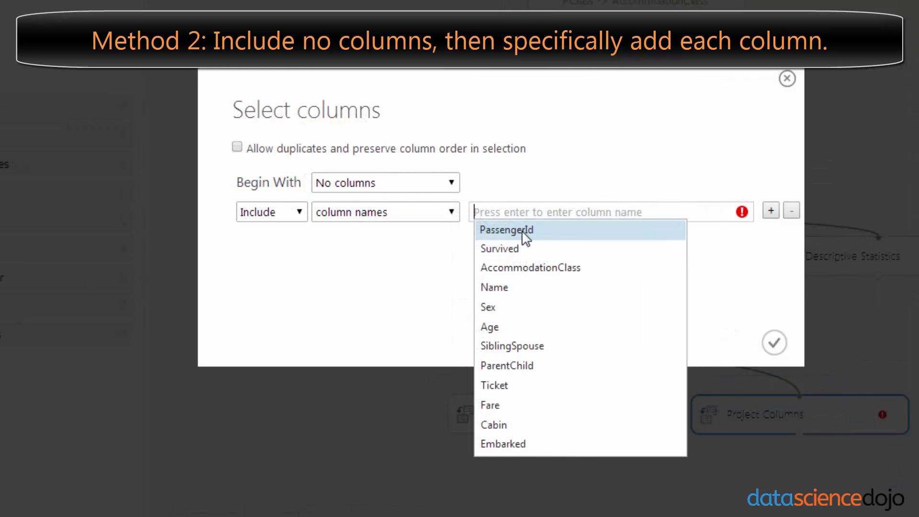
pyautogui.moveTo(543, 249)
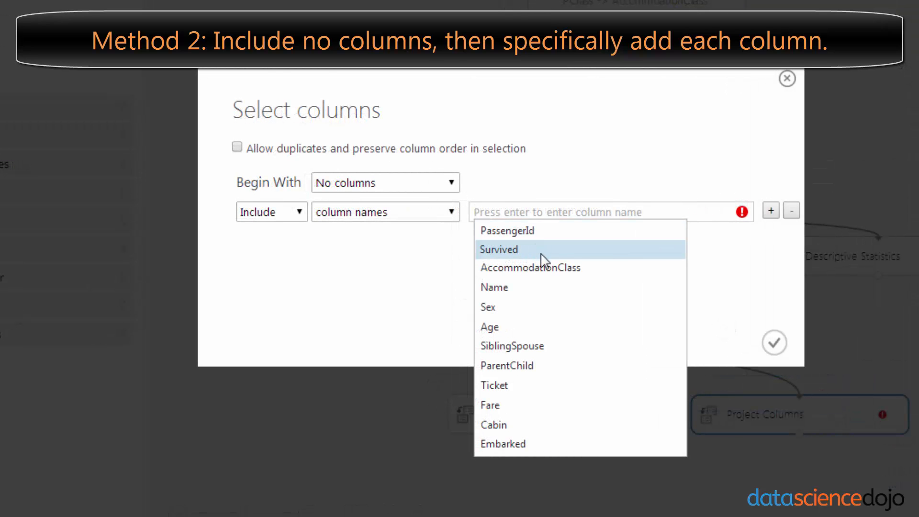
pyautogui.click(530, 268)
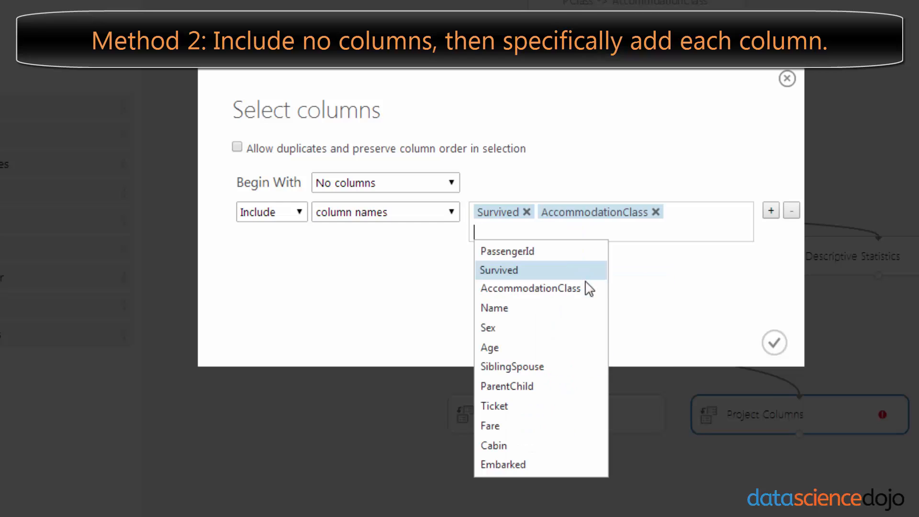
pyautogui.click(489, 349)
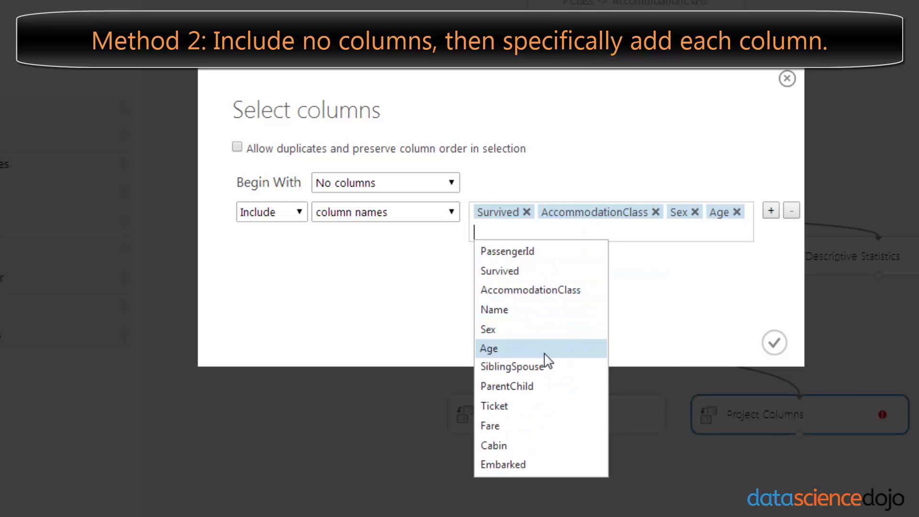
pyautogui.click(506, 386)
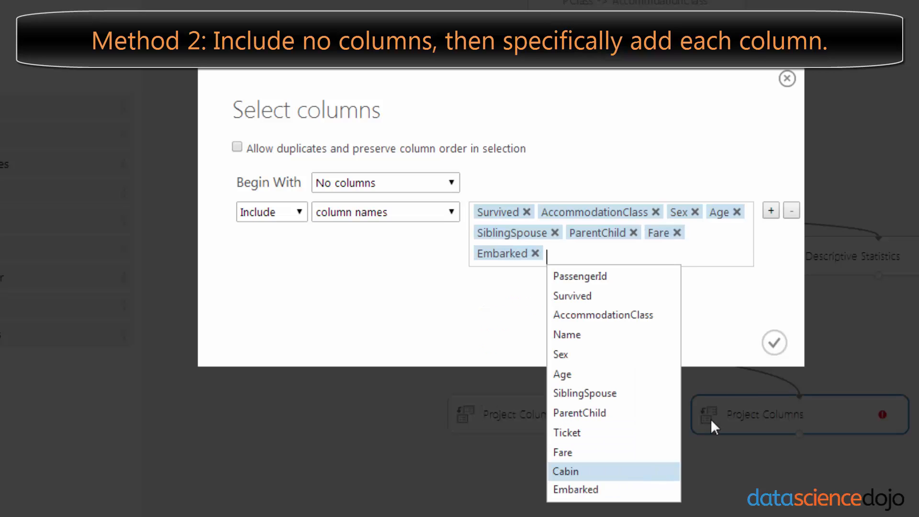
pyautogui.click(787, 79)
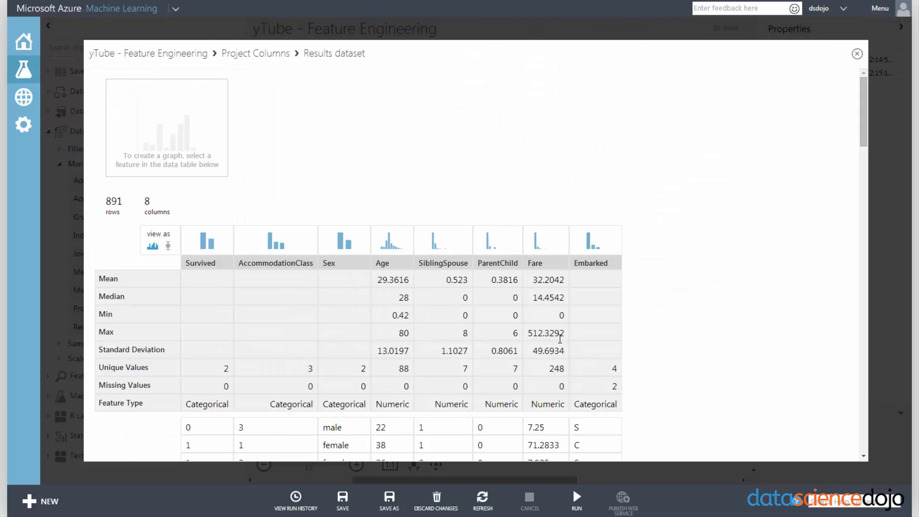
pyautogui.moveTo(200, 232)
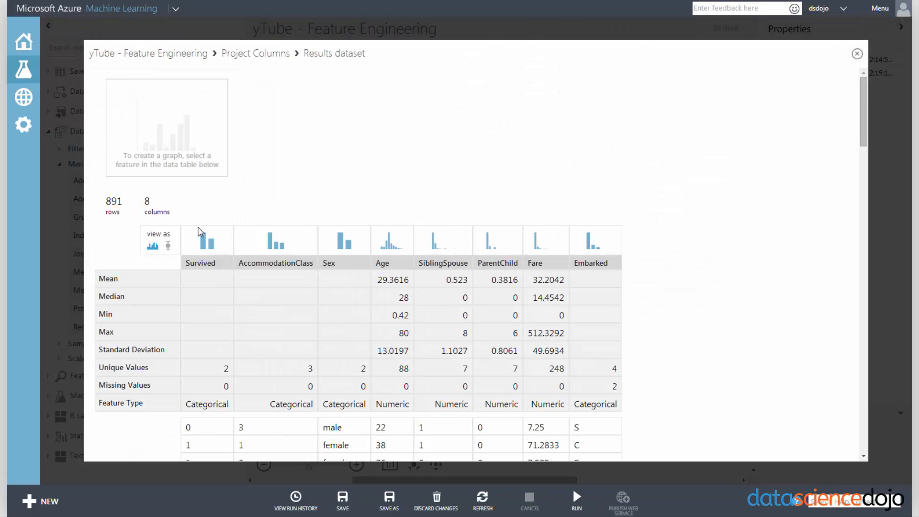
# Close the results views for both Project Columns outputs.
pyautogui.click(857, 54)
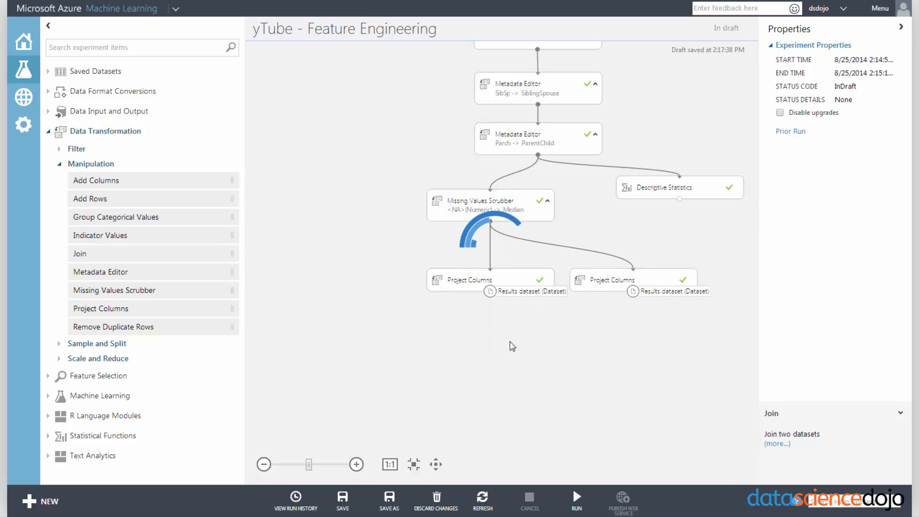
pyautogui.click(499, 292)
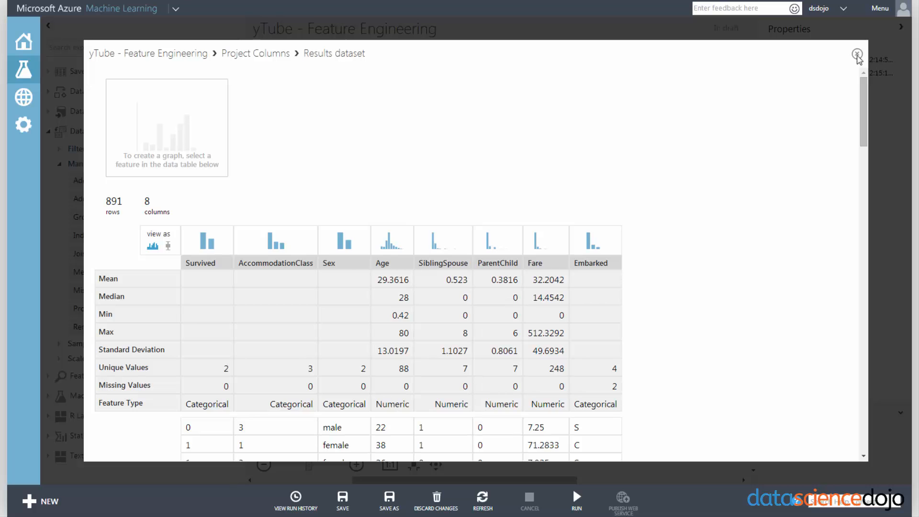
pyautogui.click(857, 54)
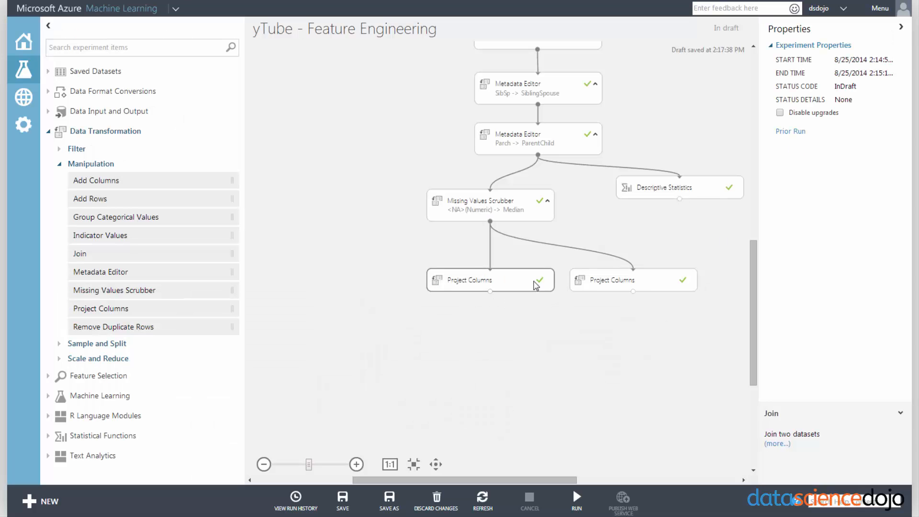
# Compare the column selections of both Project Columns modules in Properties.
pyautogui.click(490, 279)
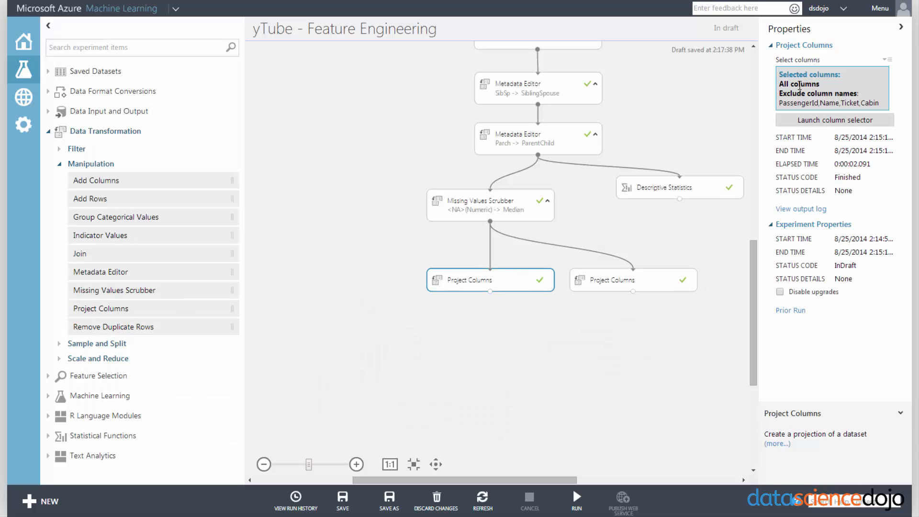
pyautogui.rightClick(490, 280)
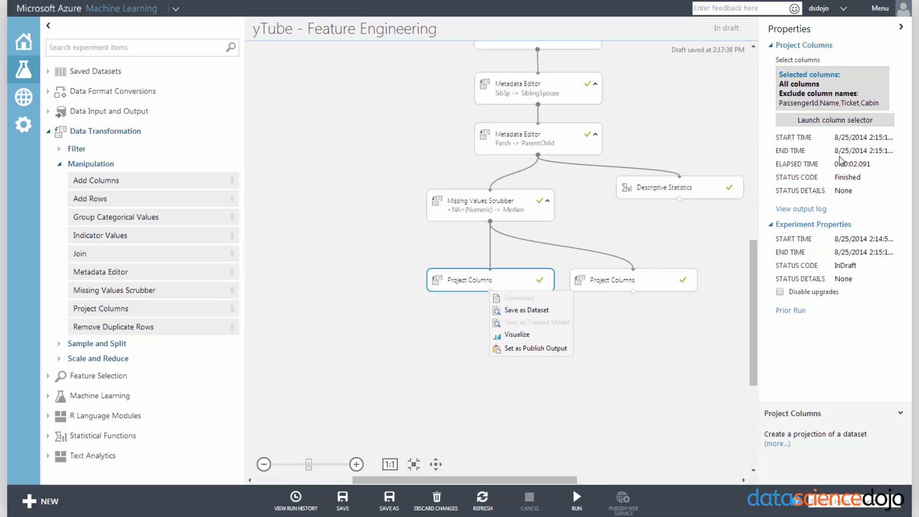
pyautogui.click(834, 120)
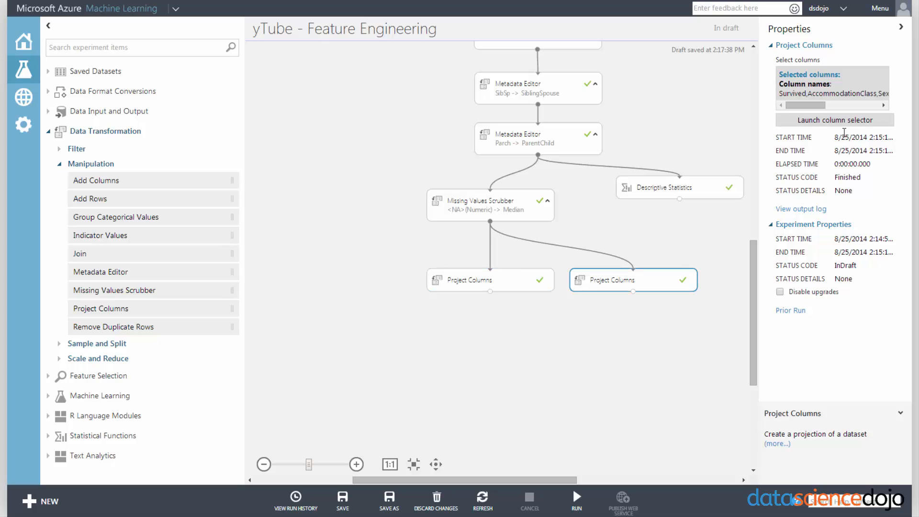
pyautogui.click(834, 120)
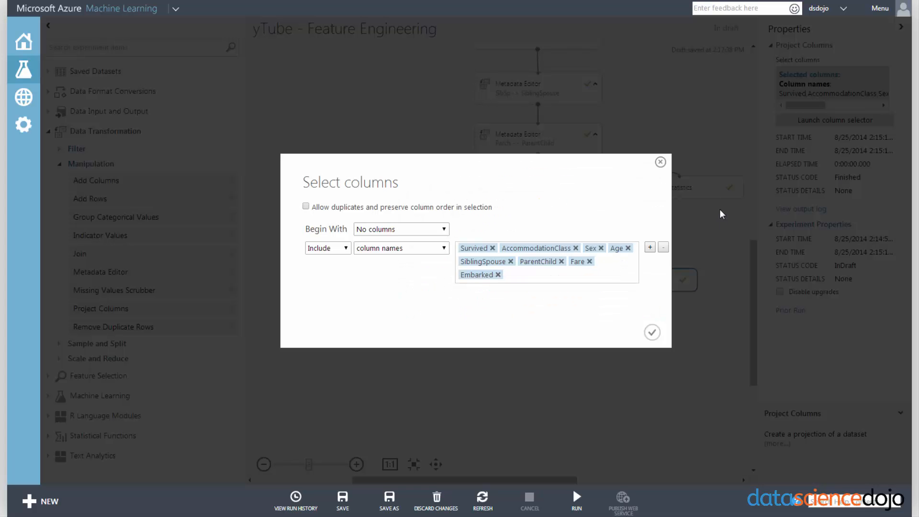
pyautogui.click(652, 332)
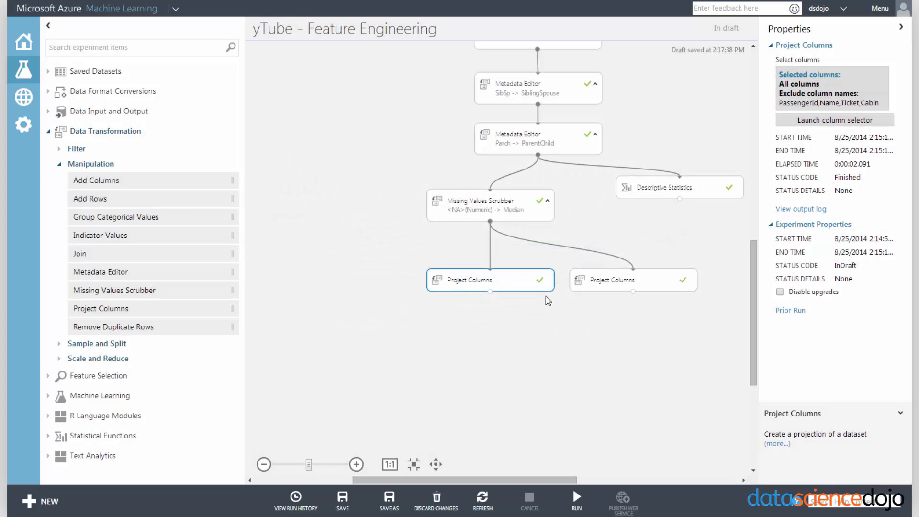
pyautogui.moveTo(606, 288)
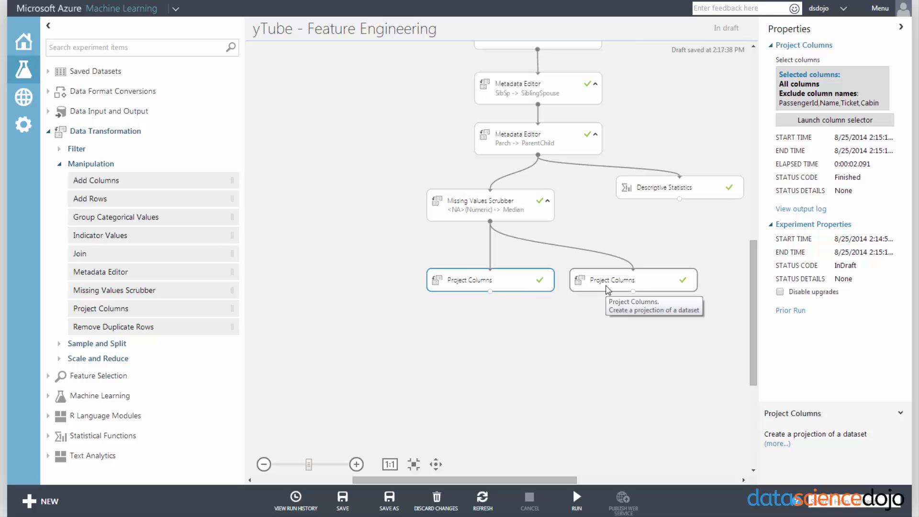
pyautogui.click(633, 280)
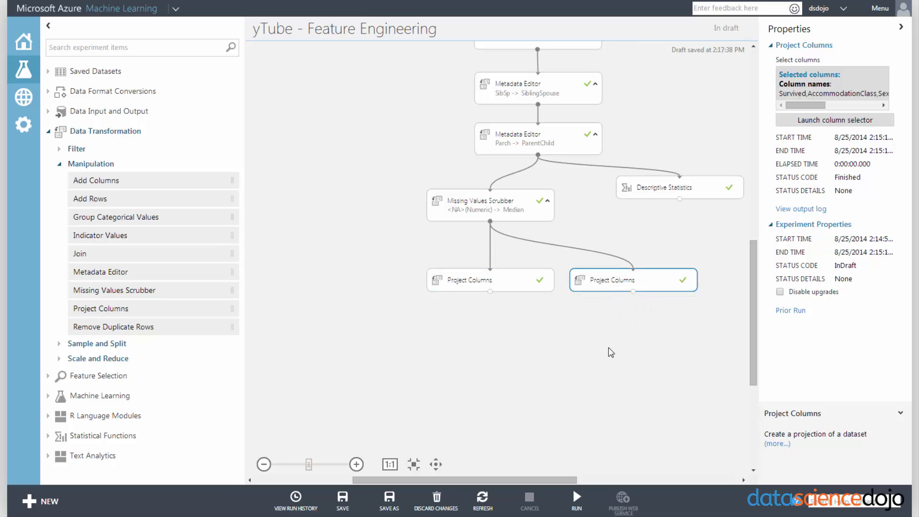
# Visualize the projected dataset to confirm only Embarked has 2 missing values.
pyautogui.click(490, 280)
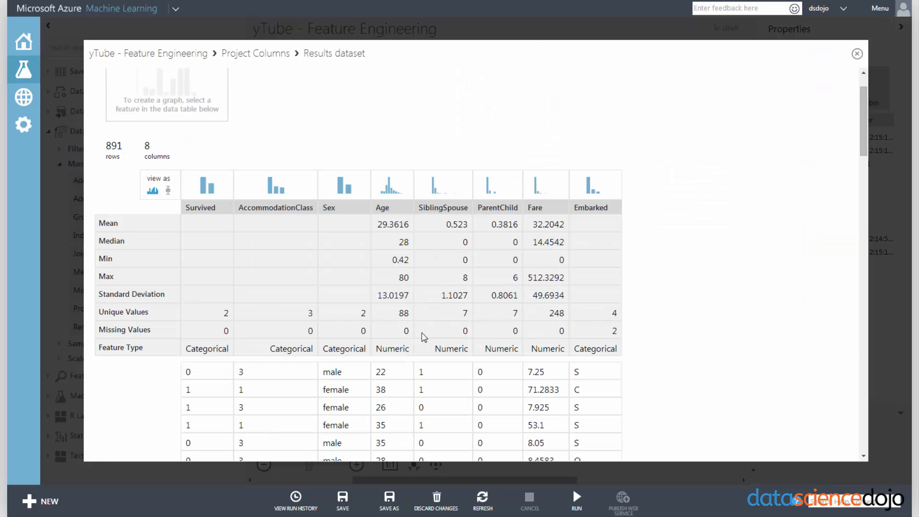
pyautogui.moveTo(277, 171)
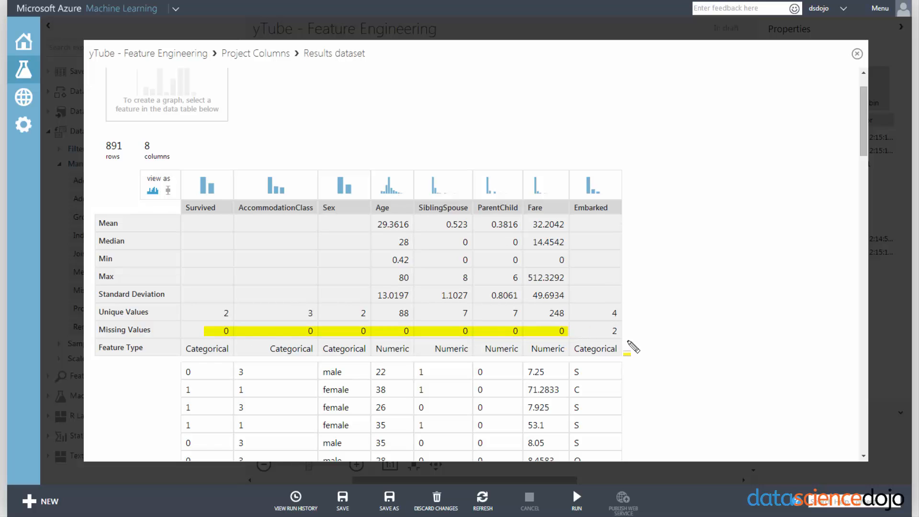
pyautogui.click(615, 331)
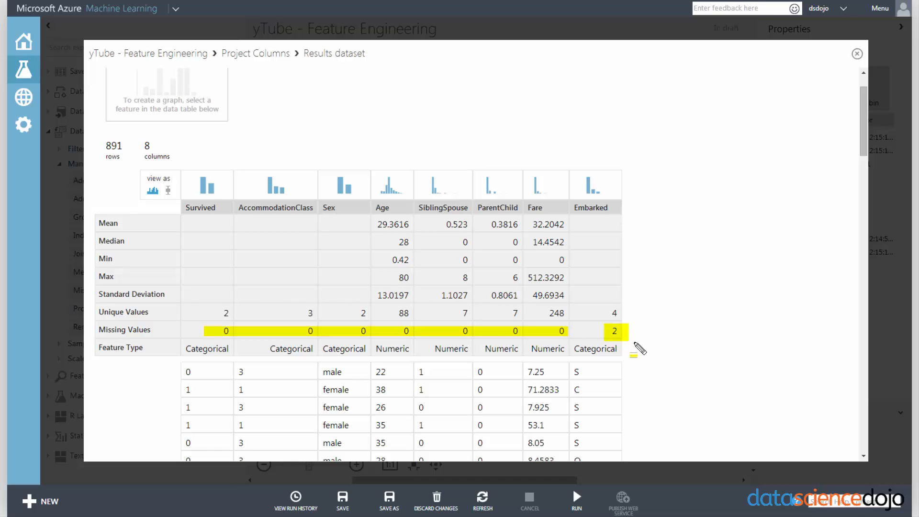
pyautogui.moveTo(363, 347)
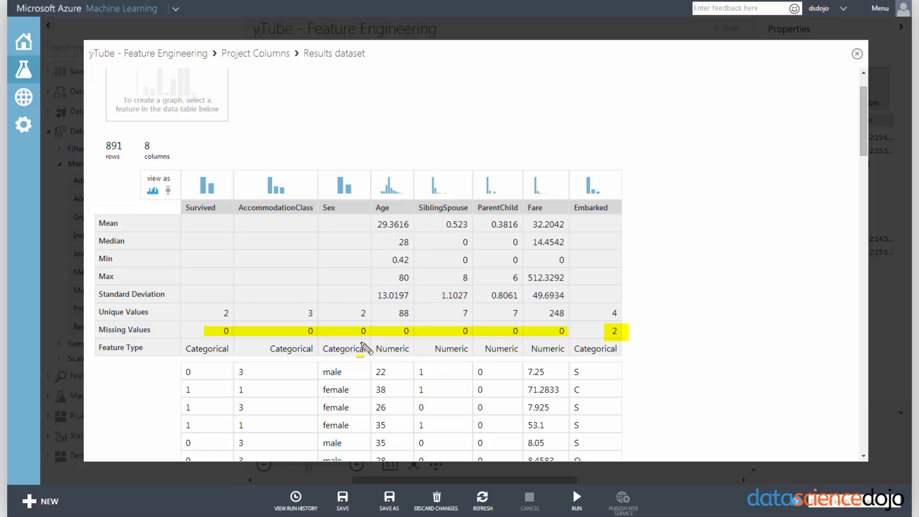
pyautogui.moveTo(636, 308)
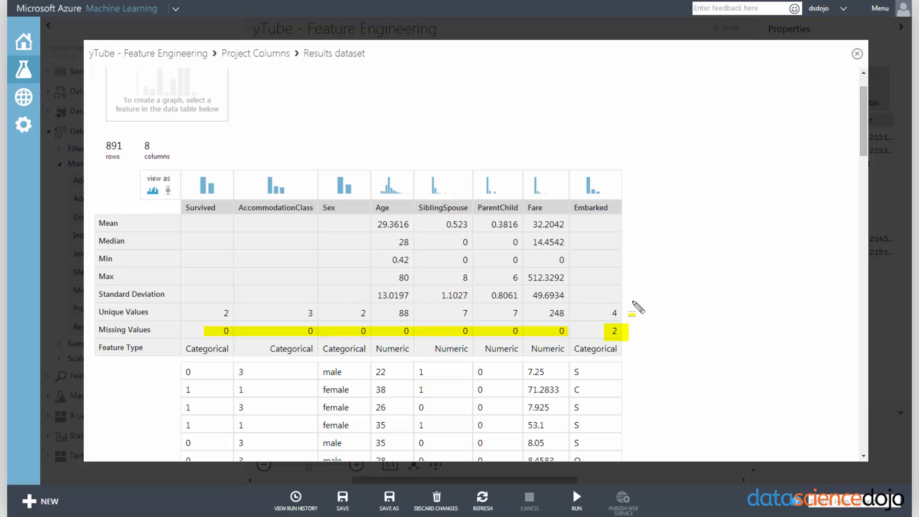
pyautogui.moveTo(633, 339)
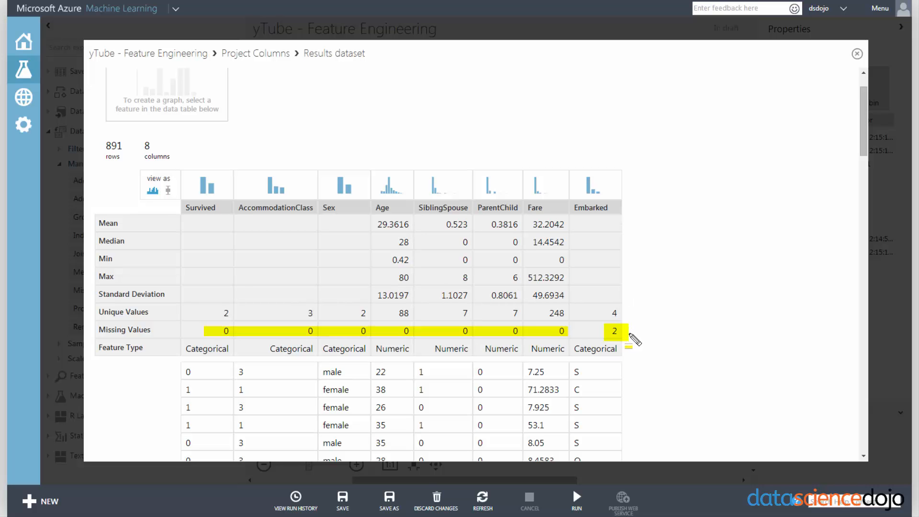
pyautogui.click(857, 53)
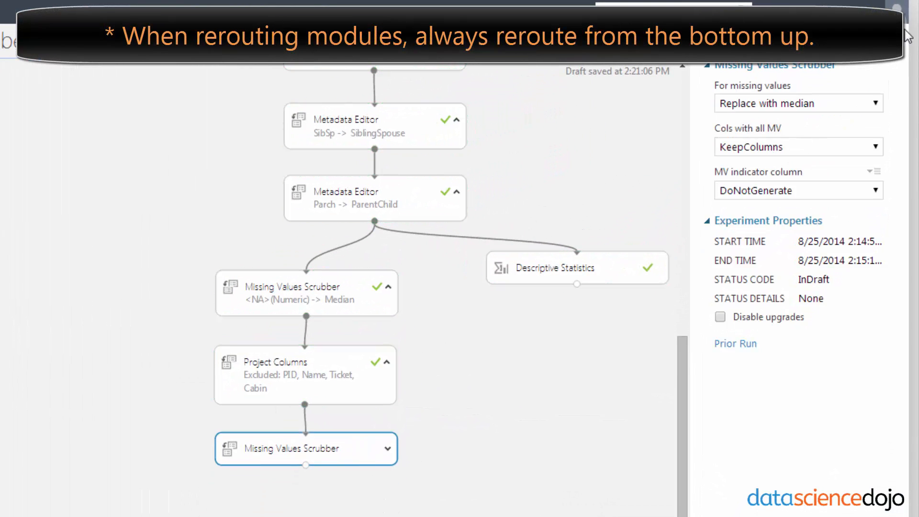
# Set the new Missing Values Scrubber to Remove entire row and run the experiment.
pyautogui.click(797, 102)
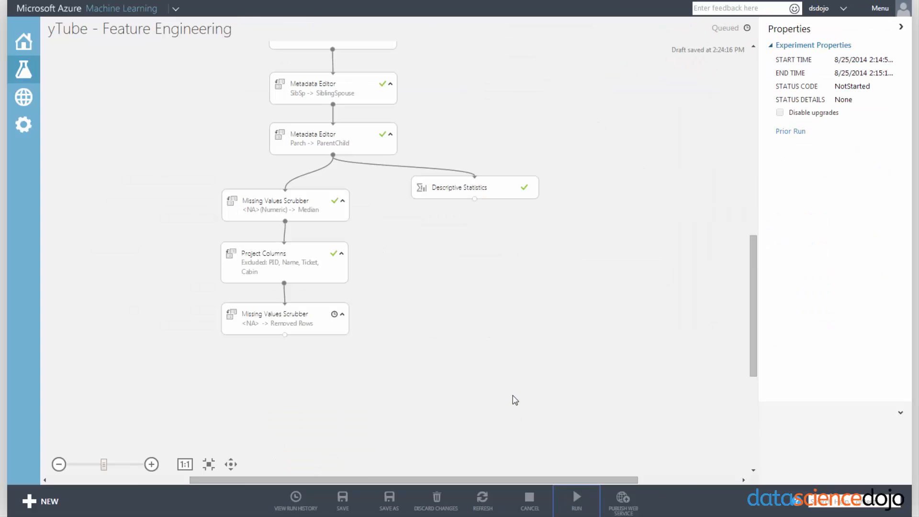
pyautogui.click(48, 25)
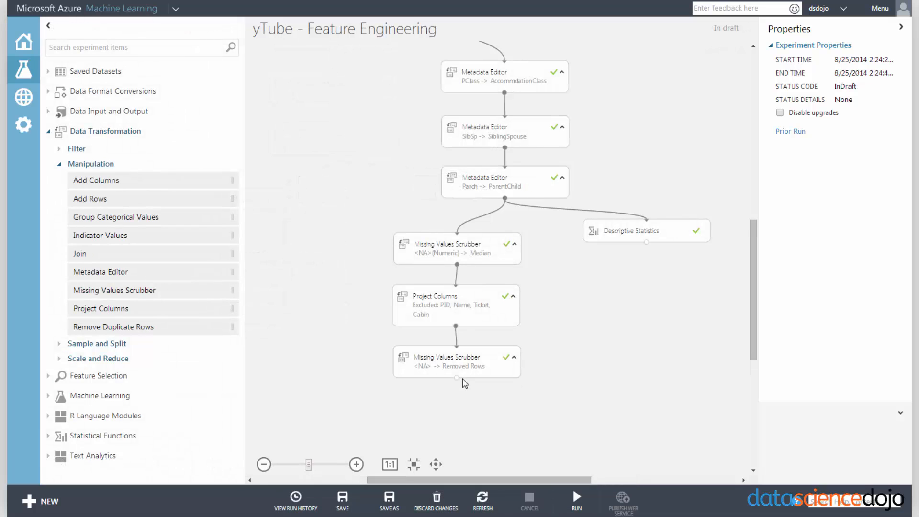